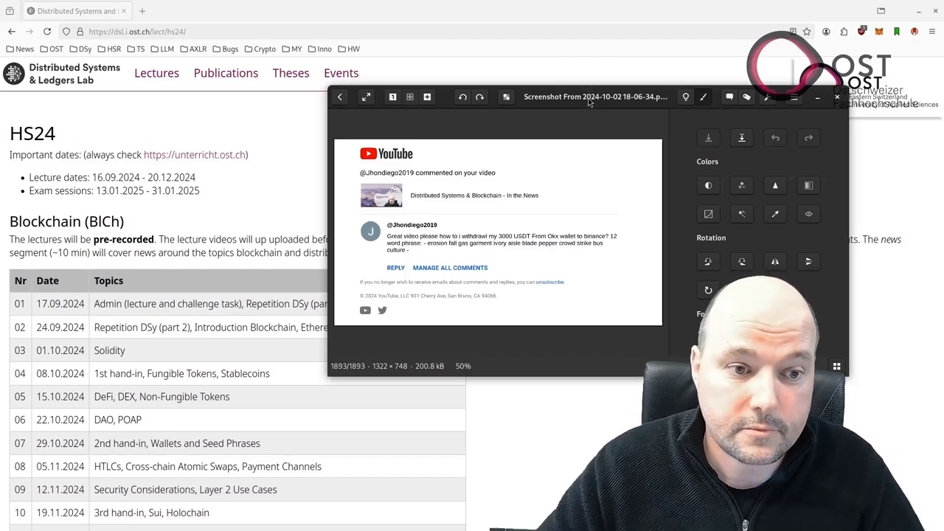
Step: Create and launch a new Firefox profile named 'TEST SCAM' from about:profiles
left_click(837, 97)
type("about:profiles")
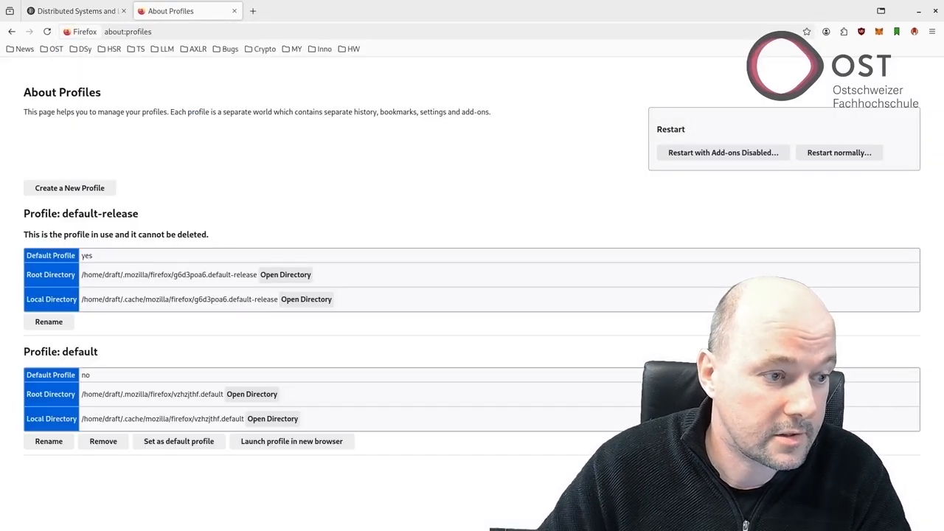
left_click(70, 187)
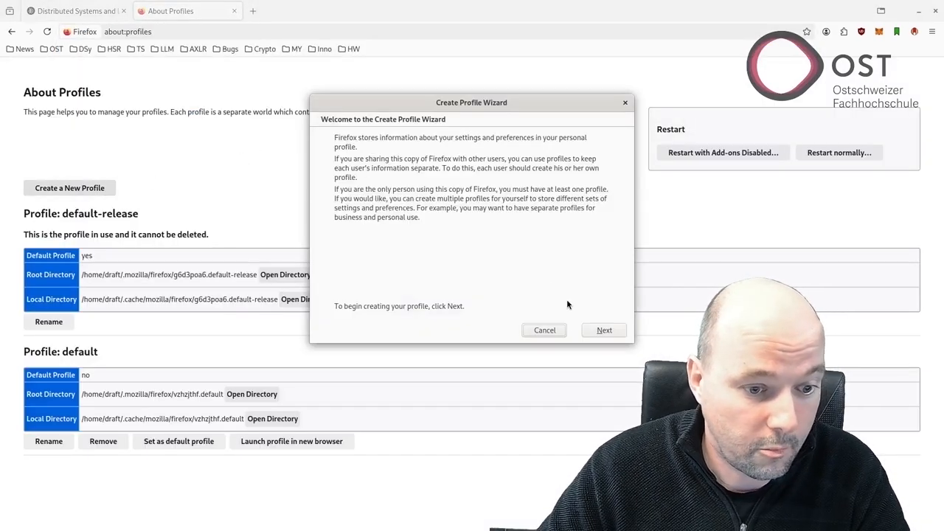
left_click(604, 329)
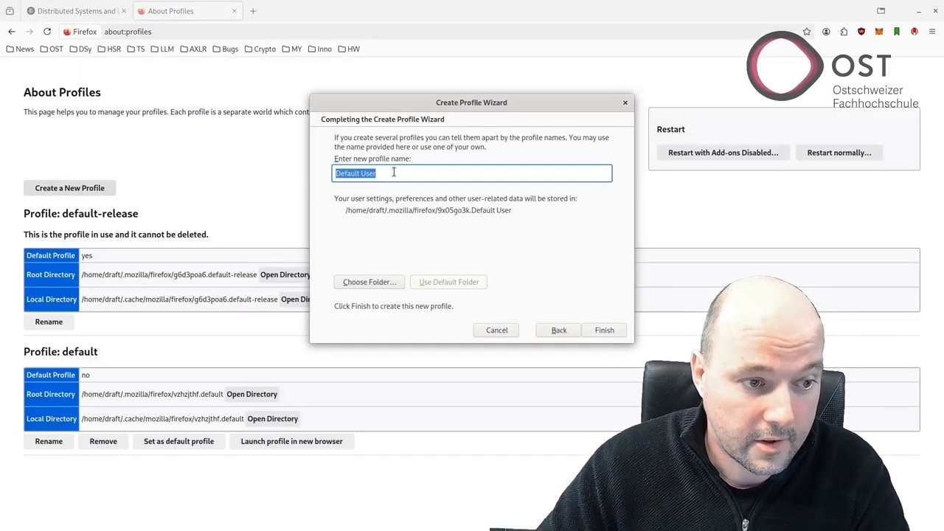
type("TET")
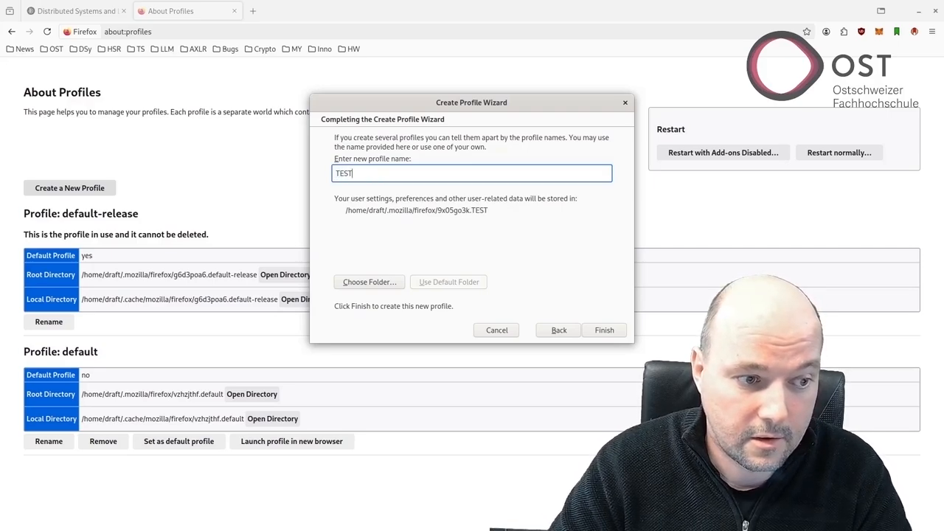
type("SCAM")
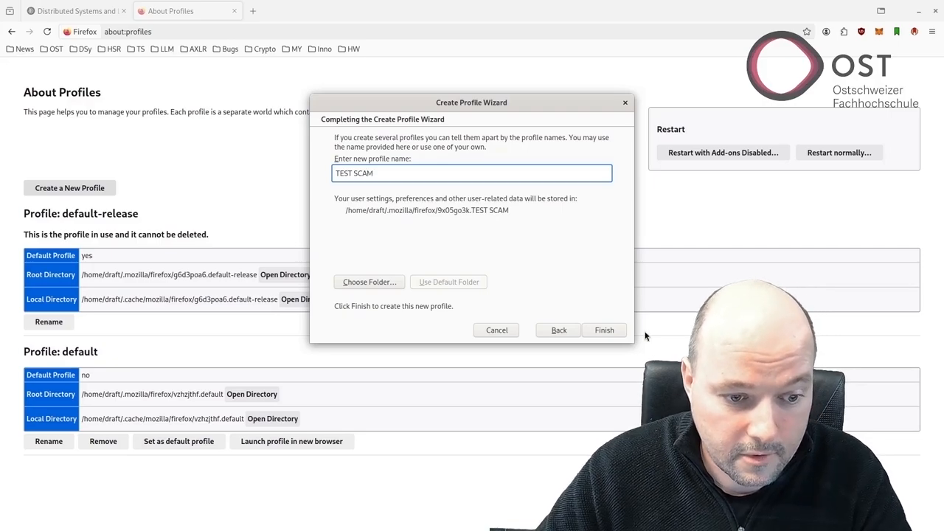
left_click(603, 330)
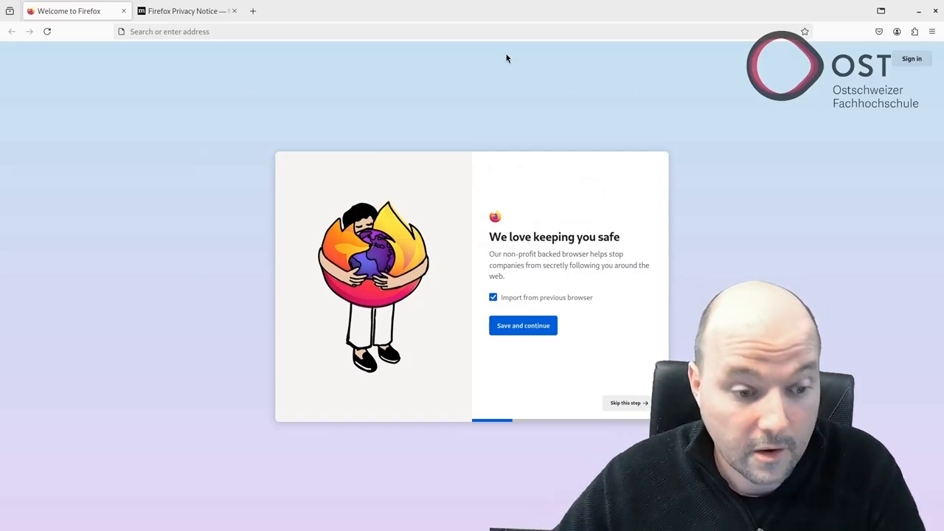
Step: Skip the welcome, import, sync and extension screens, enable Alpenglow, then look up MetaMask
left_click(522, 325)
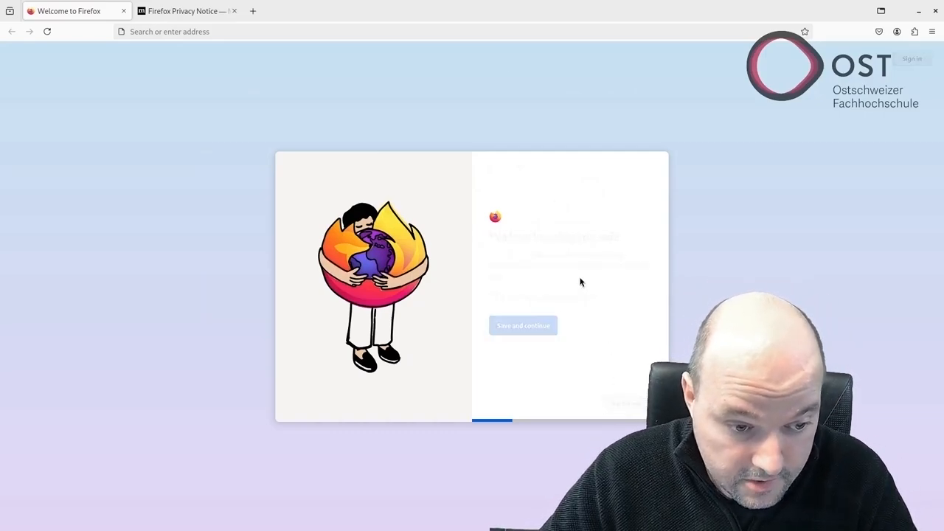
left_click(523, 326)
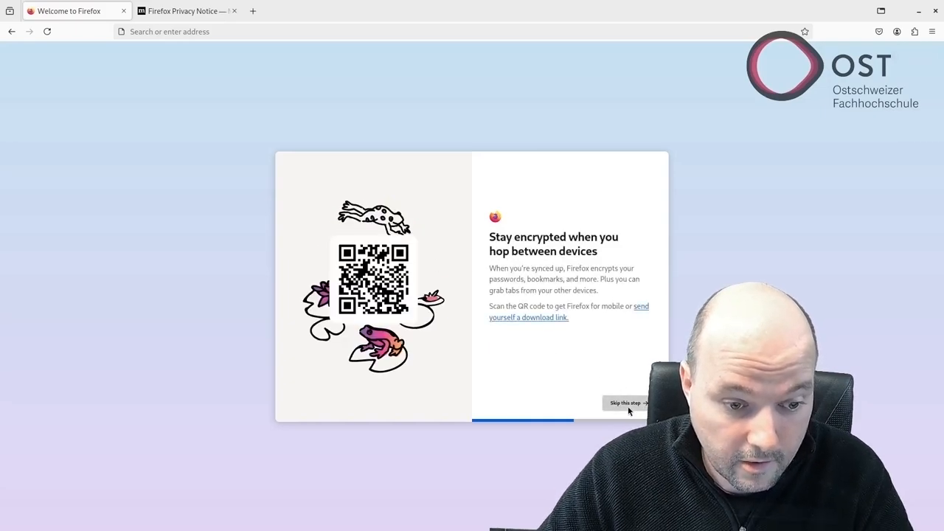
left_click(623, 402)
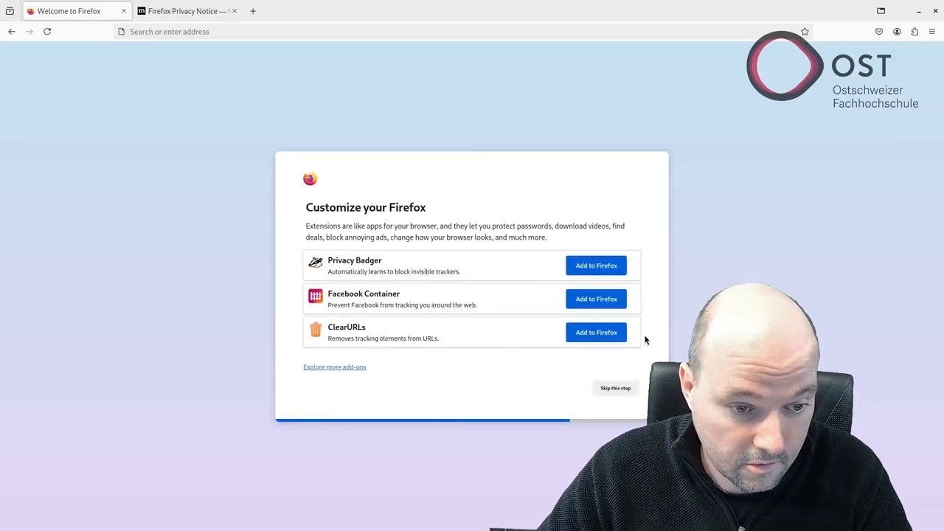
left_click(614, 388)
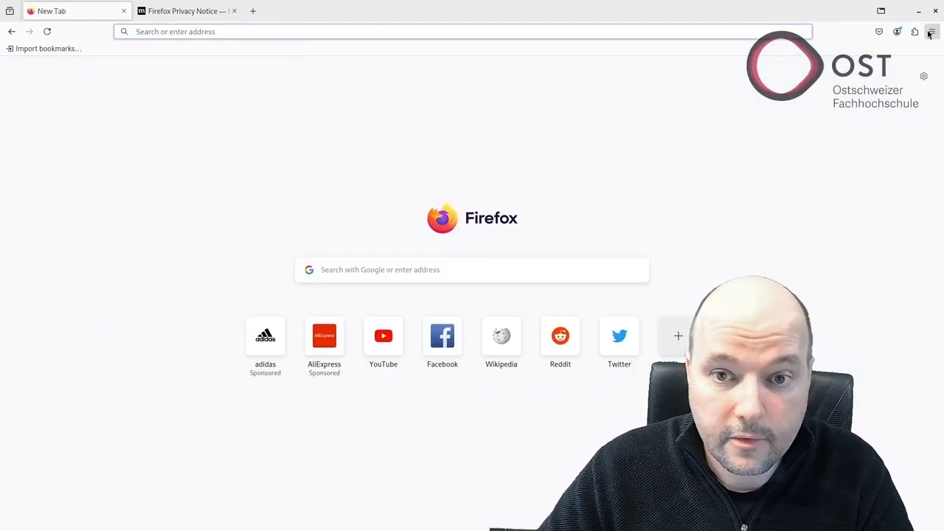
left_click(932, 31)
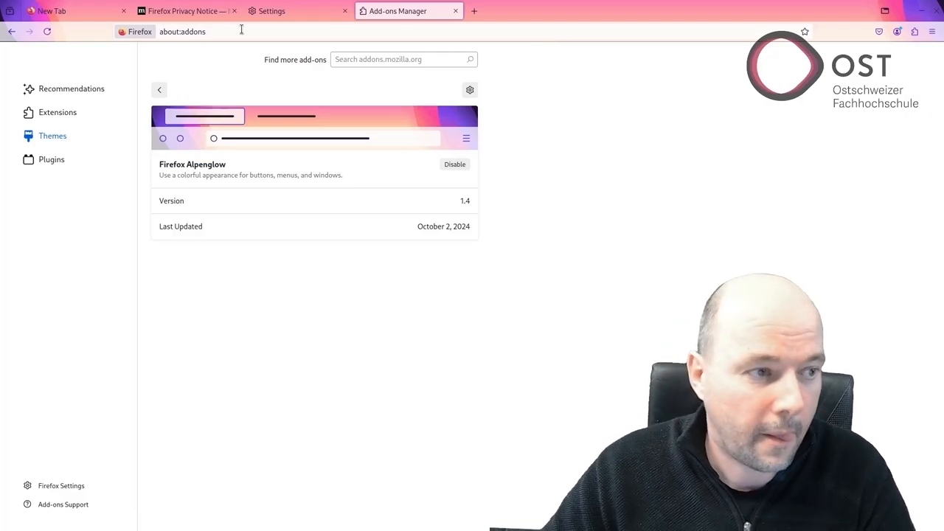
type("metamask.io")
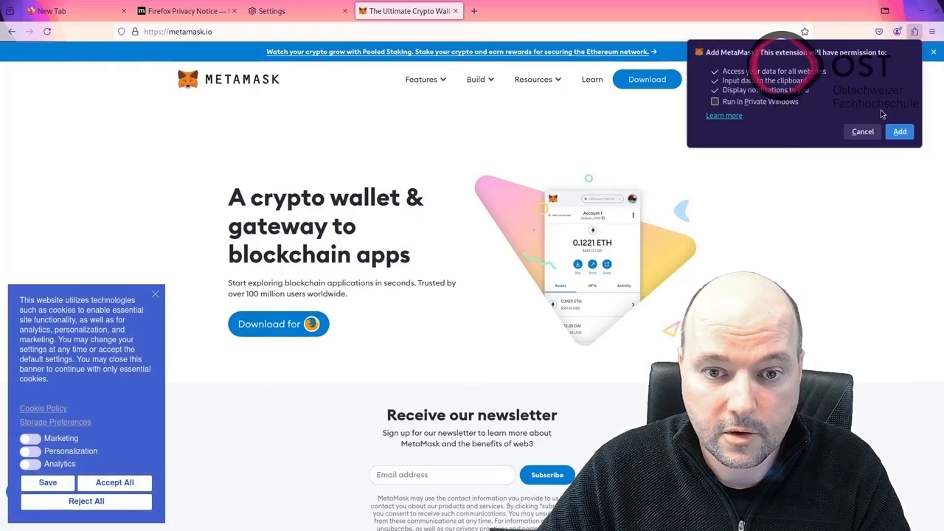
Step: Install MetaMask, agree to its terms, and choose Import an existing wallet
left_click(899, 132)
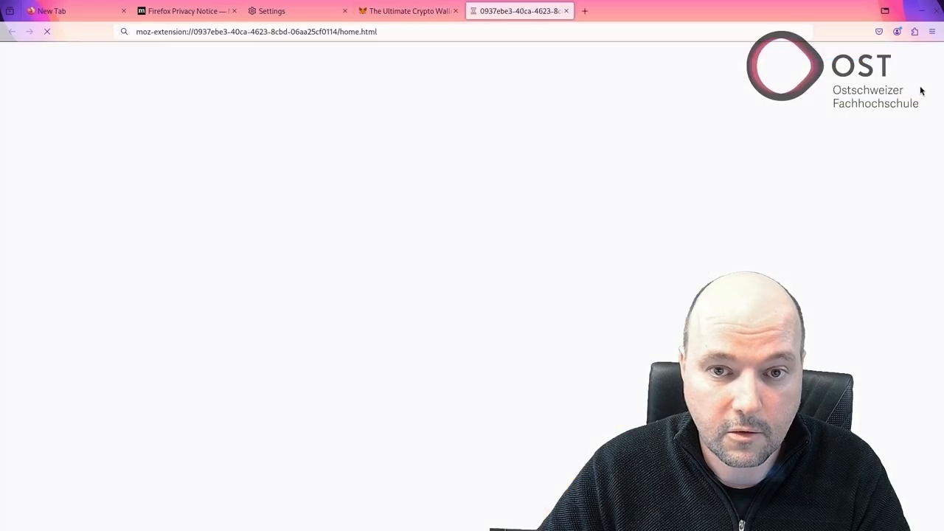
left_click(915, 31)
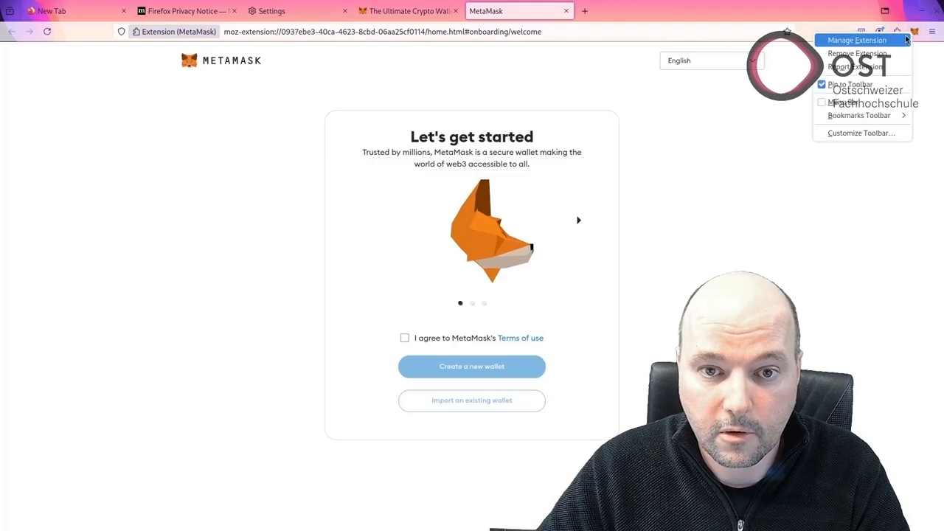
left_click(856, 40)
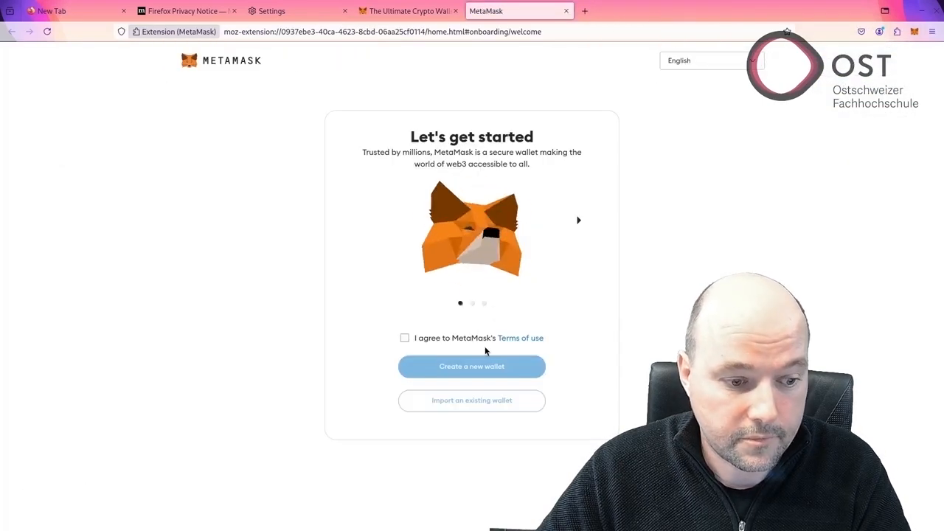
left_click(404, 338)
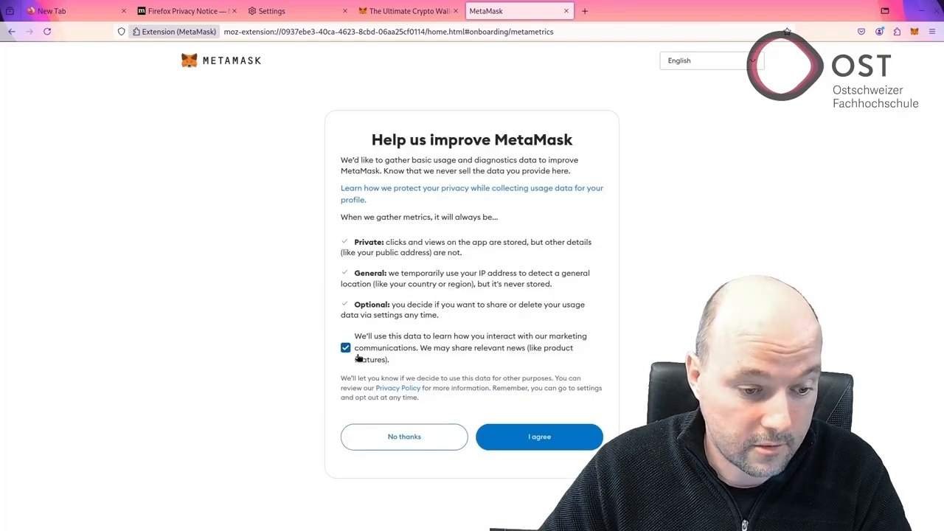
left_click(539, 437)
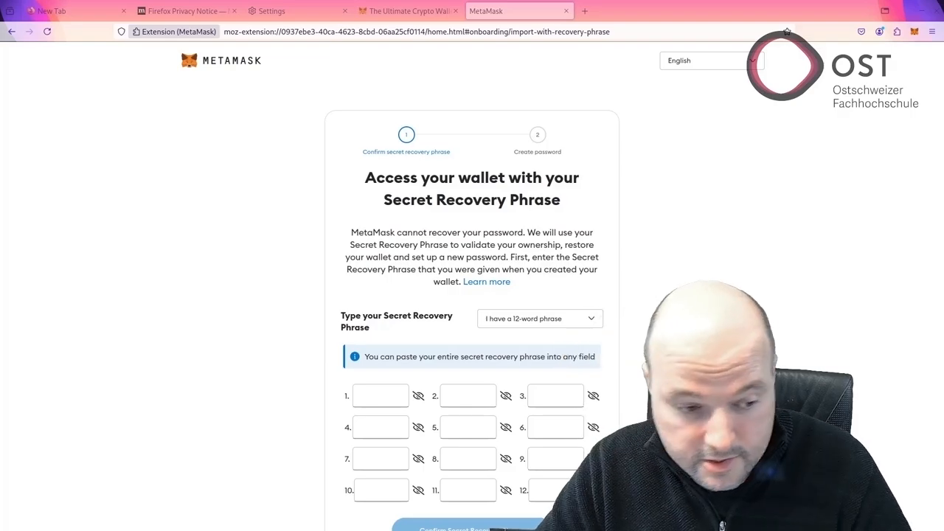
Step: Import the wallet from the 12-word recovery phrase with a new confirmed password
left_click(380, 396)
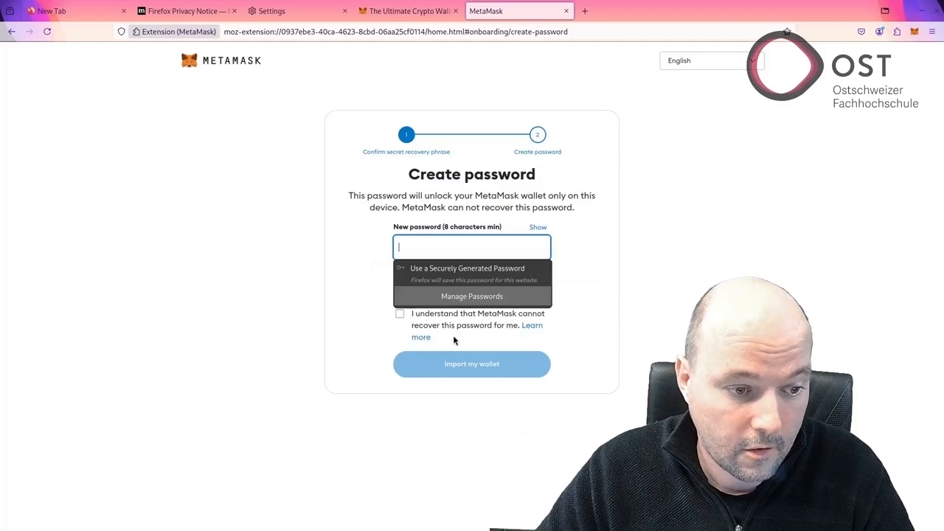
type("••")
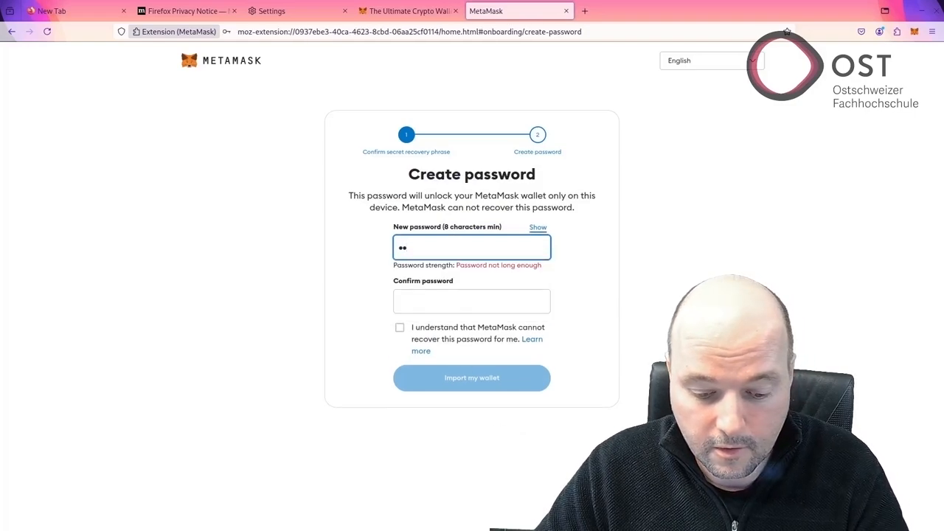
left_click(471, 323)
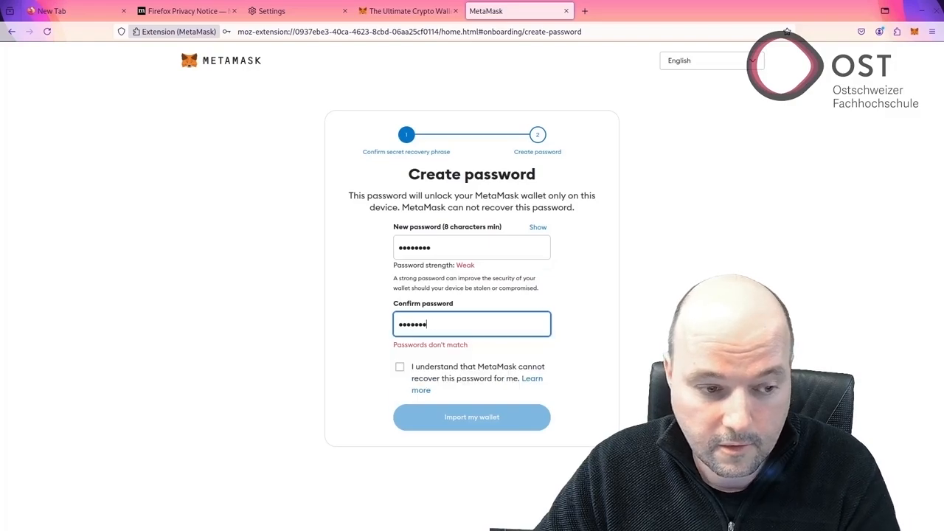
left_click(399, 350)
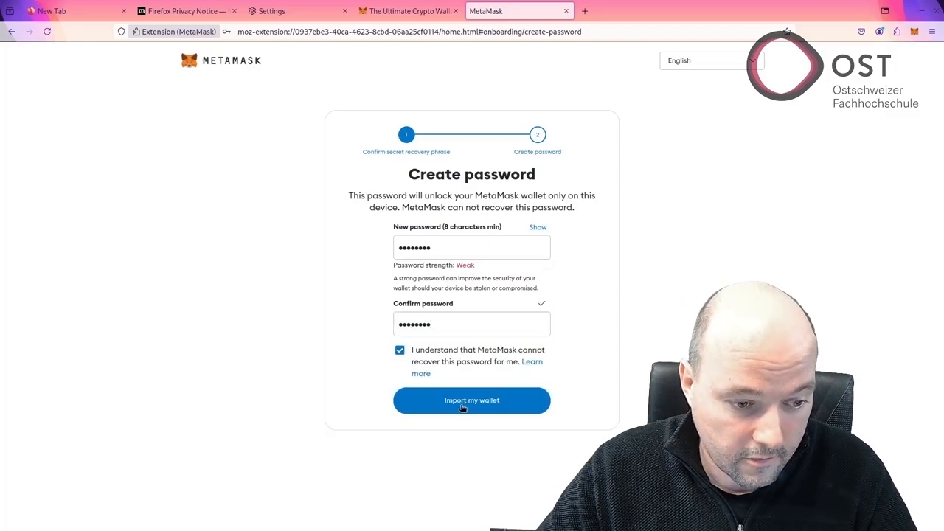
left_click(472, 400)
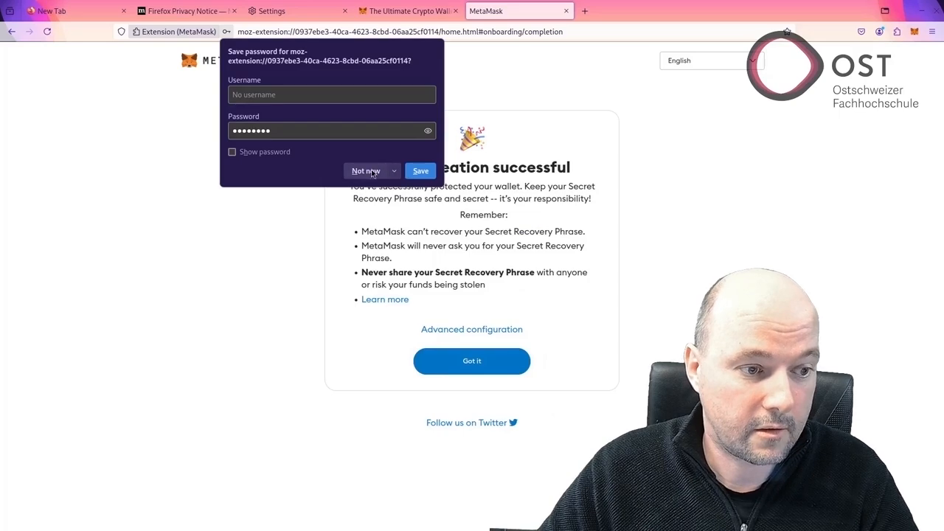
left_click(471, 360)
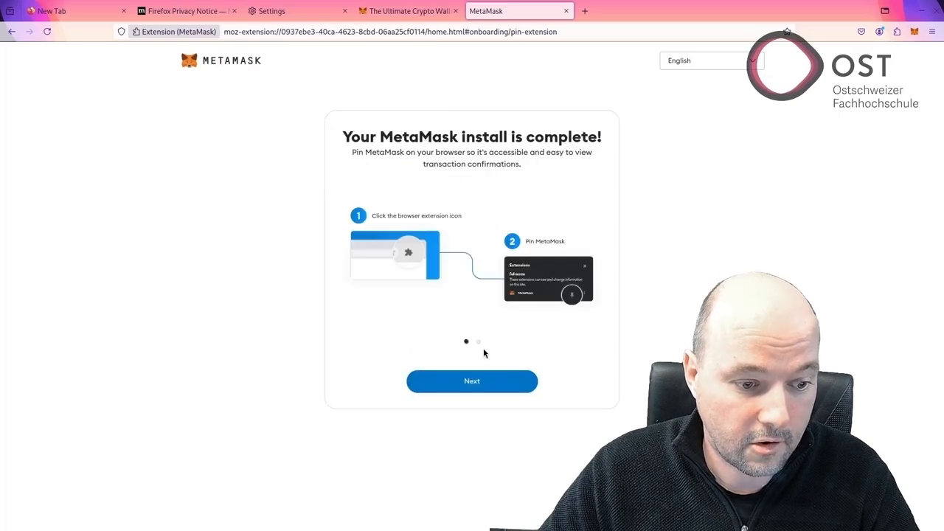
left_click(472, 380)
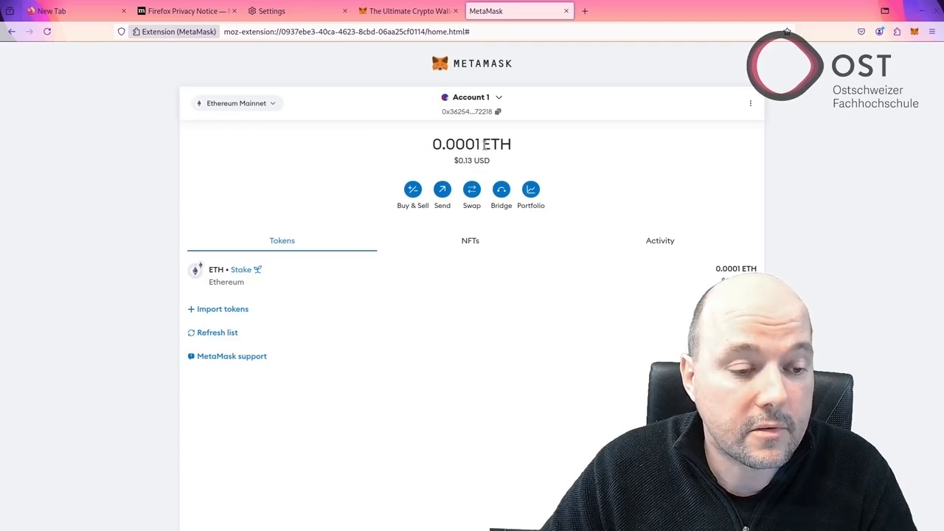
mouse_move(453, 164)
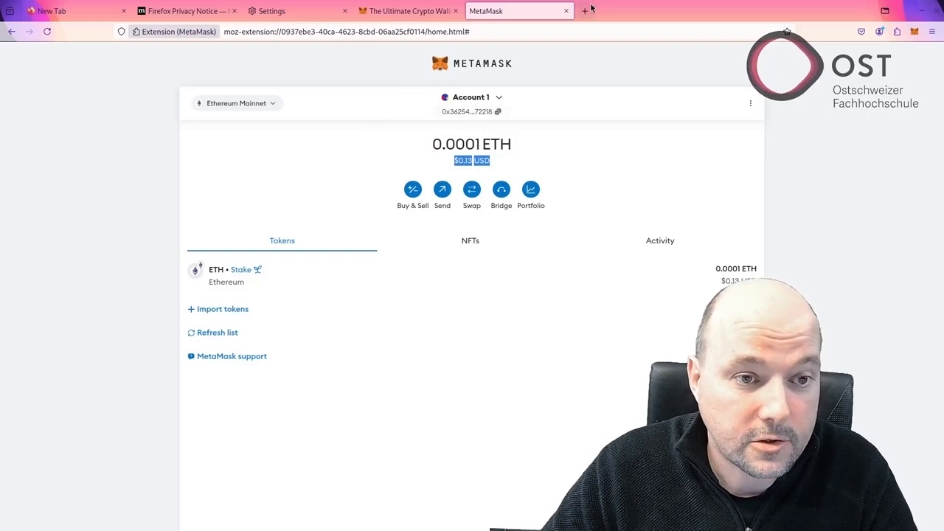
Step: Search the wallet address on etherscan.io and open METAGALAXY LAND from its Multichain Portfolio
type("ethe")
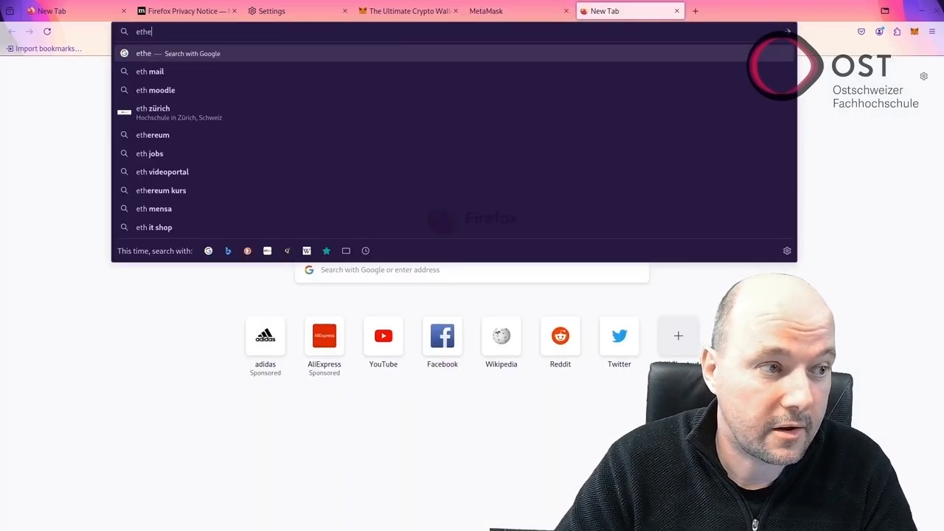
type("therscan.io")
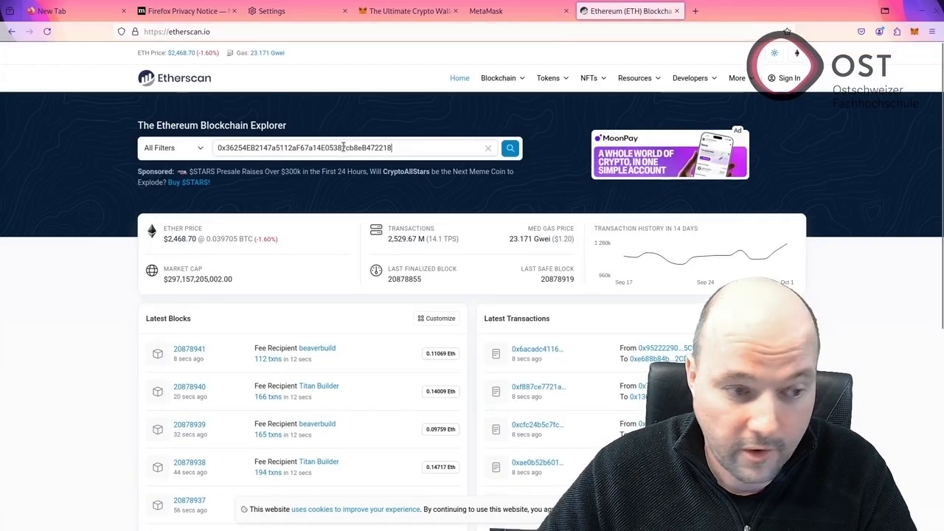
left_click(510, 148)
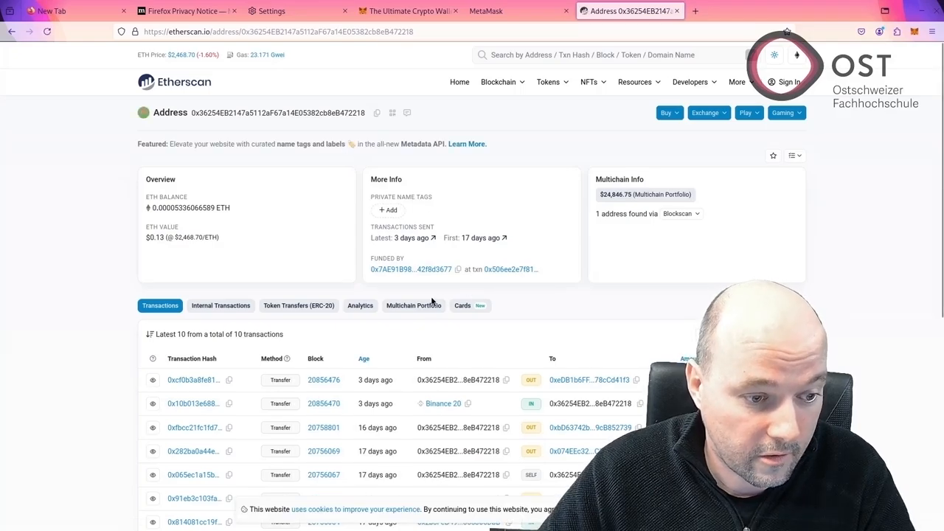
left_click(414, 305)
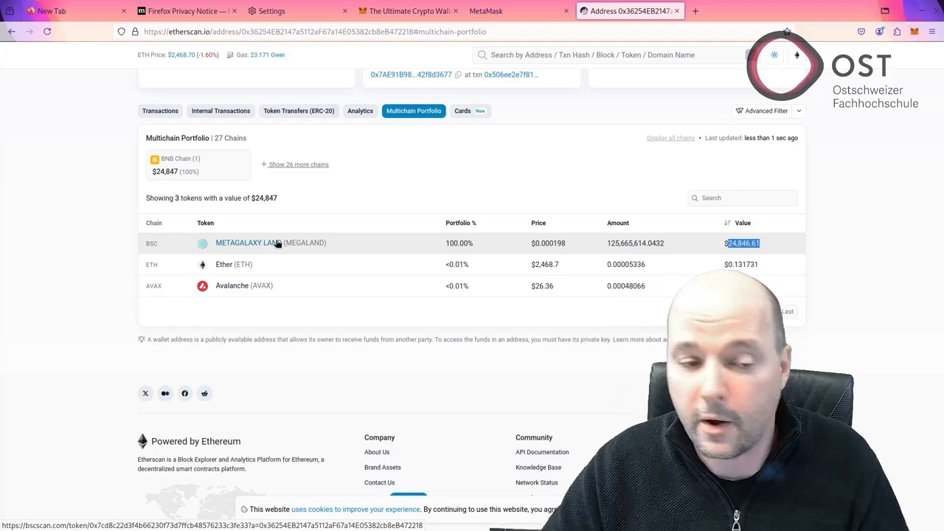
left_click(247, 243)
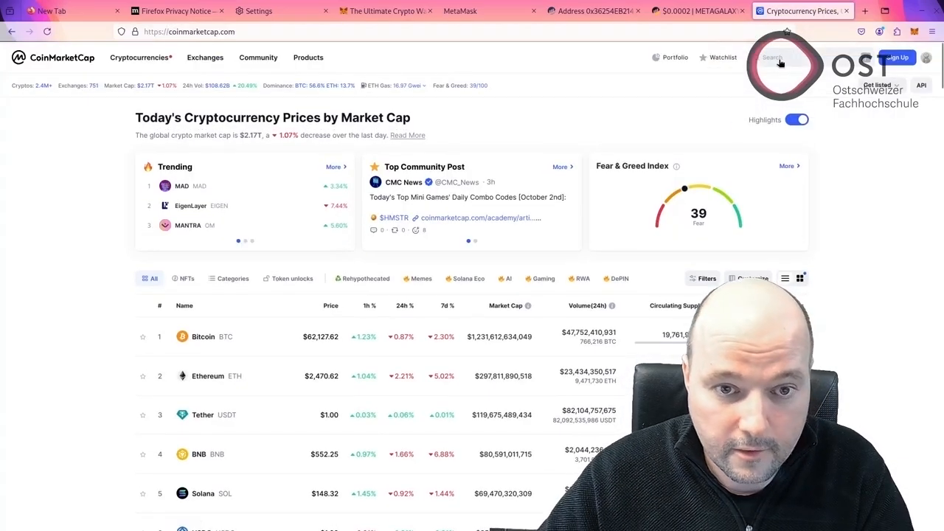
Step: Search MEGALAND, open Metagalaxy Land, and follow its MEXC MEGALAND/USDT market
type("MEGALAND")
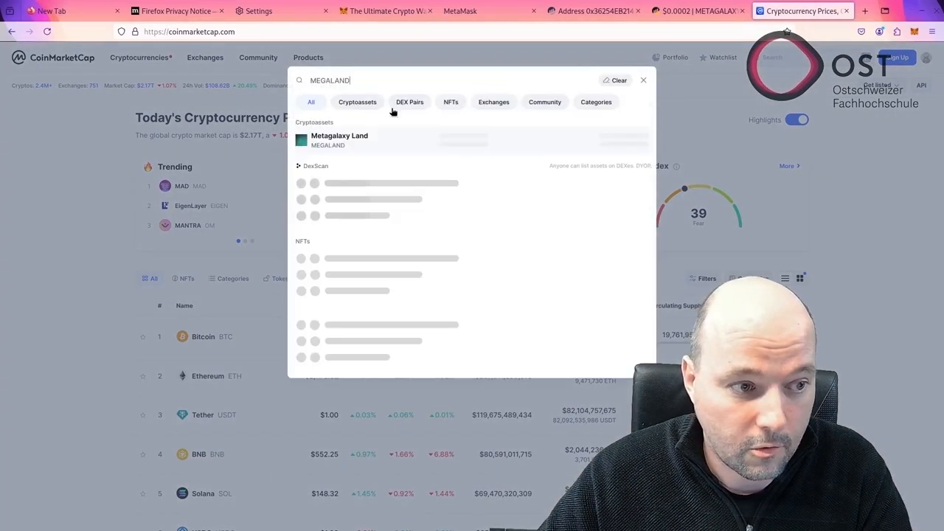
left_click(339, 141)
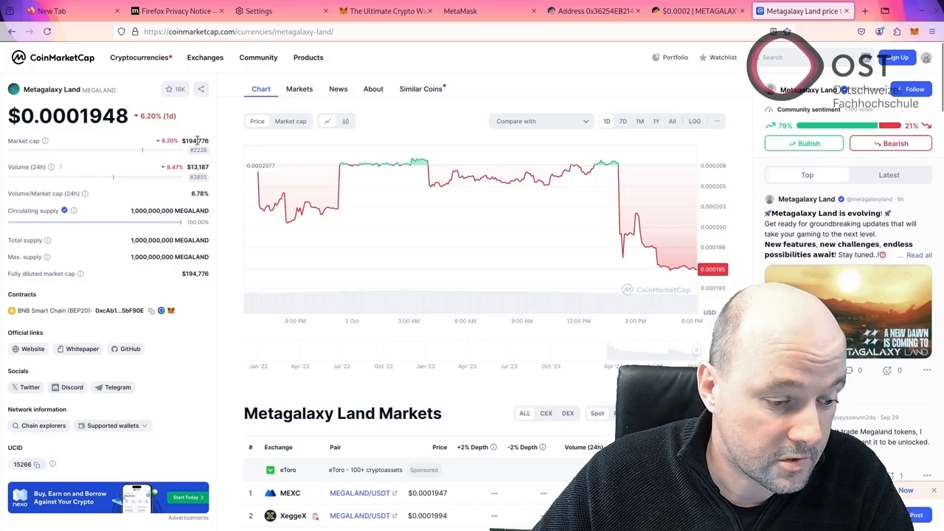
mouse_move(321, 288)
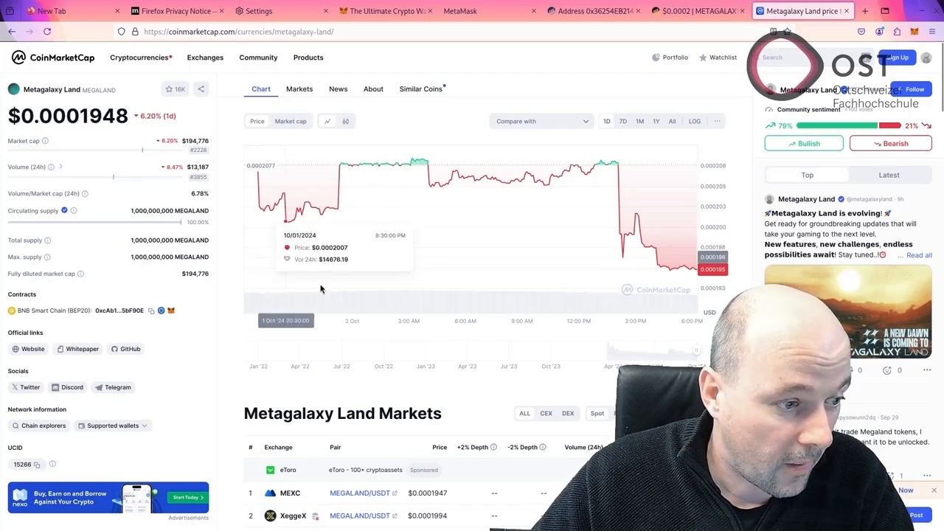
scroll("down", 3)
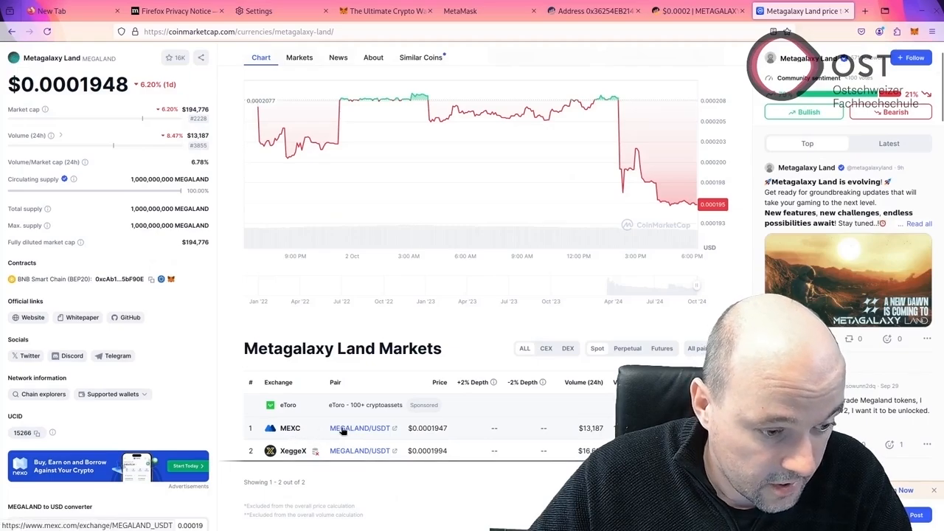
left_click(360, 428)
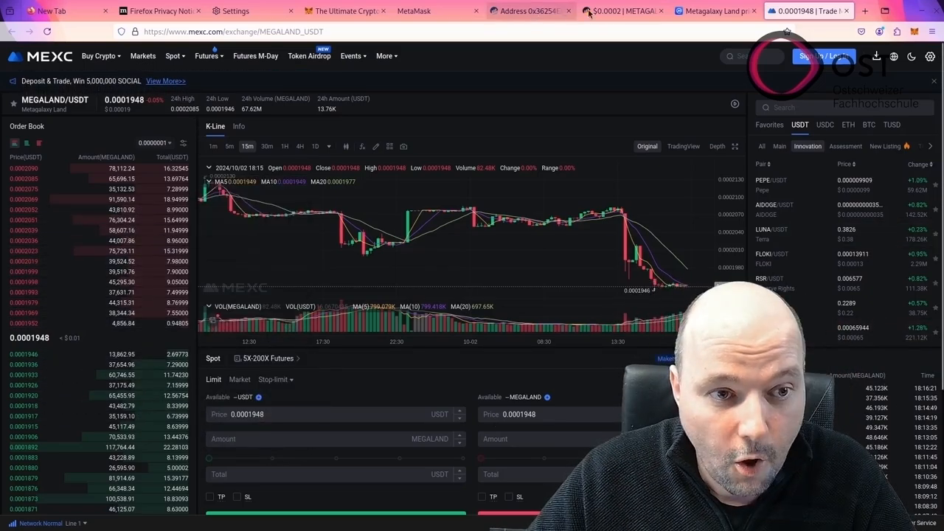
Step: Compare MetaMask's $0.13 ETH balance with Etherscan's MEGALAND holdings, then open Add network
left_click(623, 10)
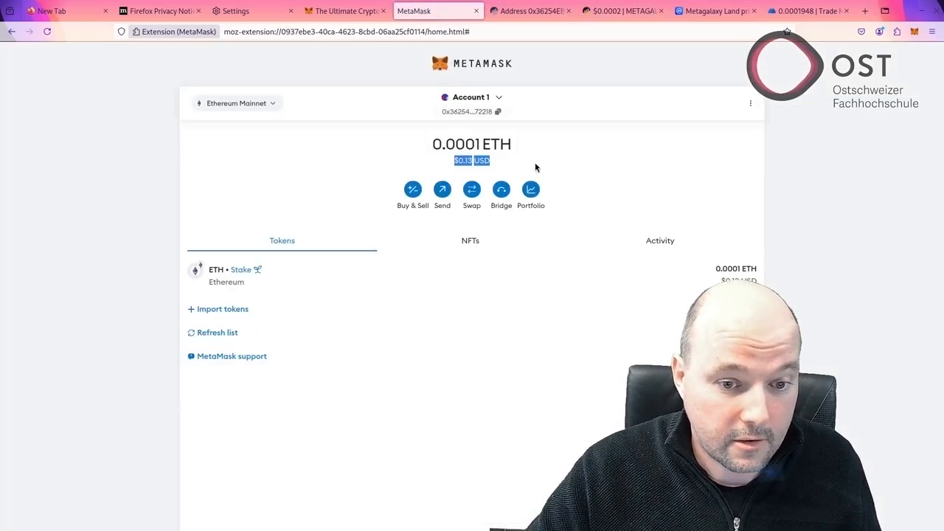
left_click(530, 11)
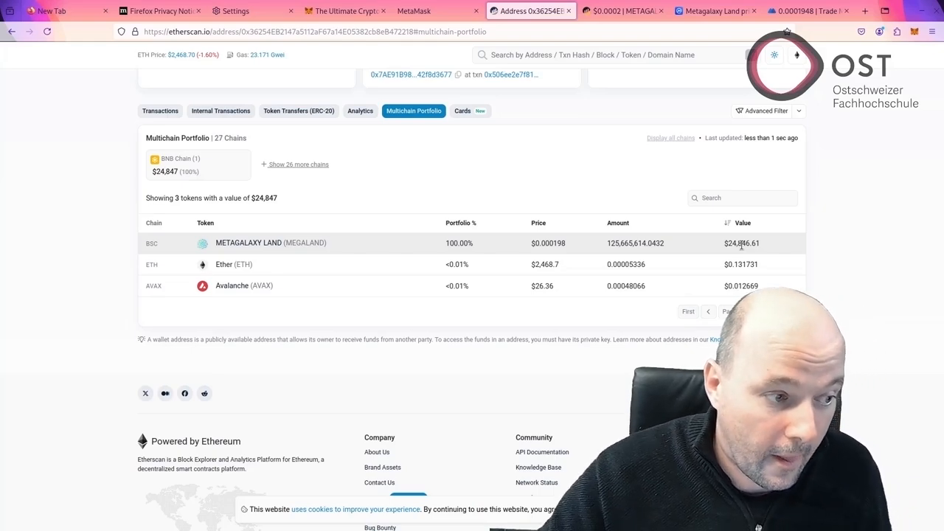
mouse_move(152, 243)
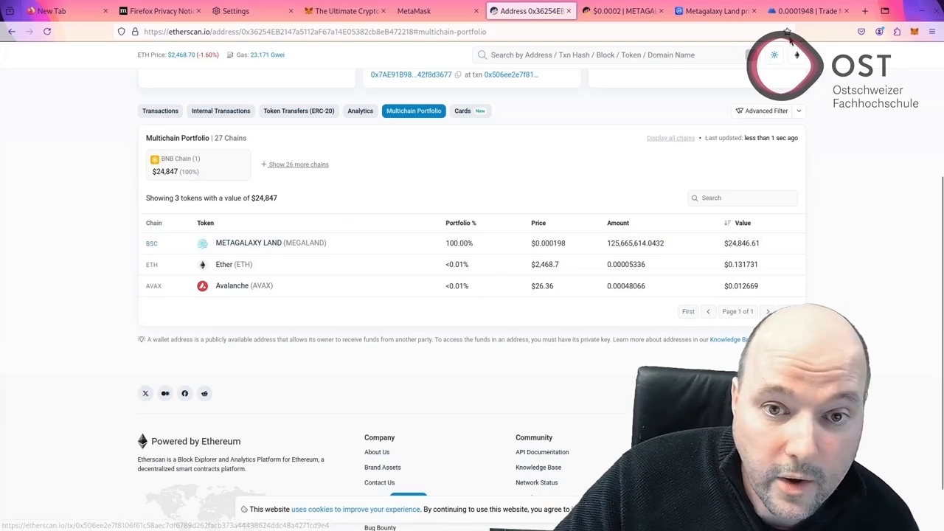
left_click(915, 31)
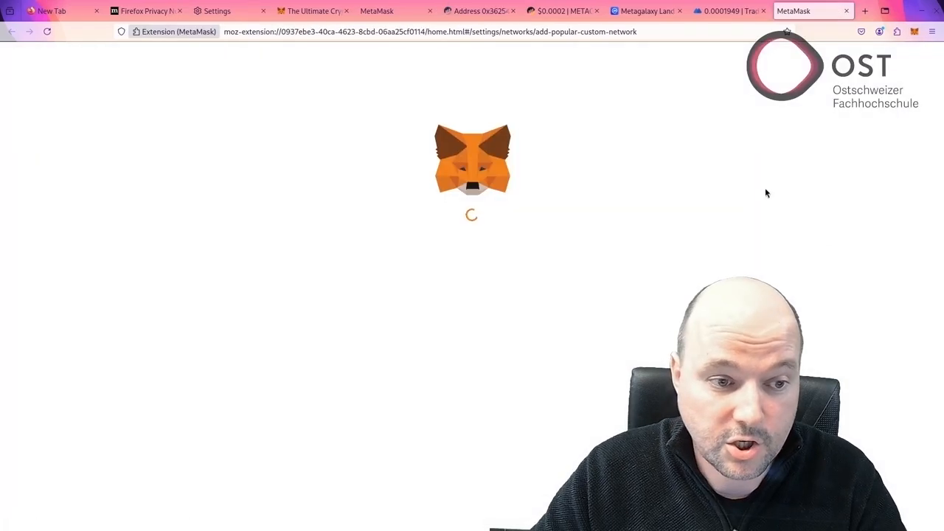
mouse_move(725, 178)
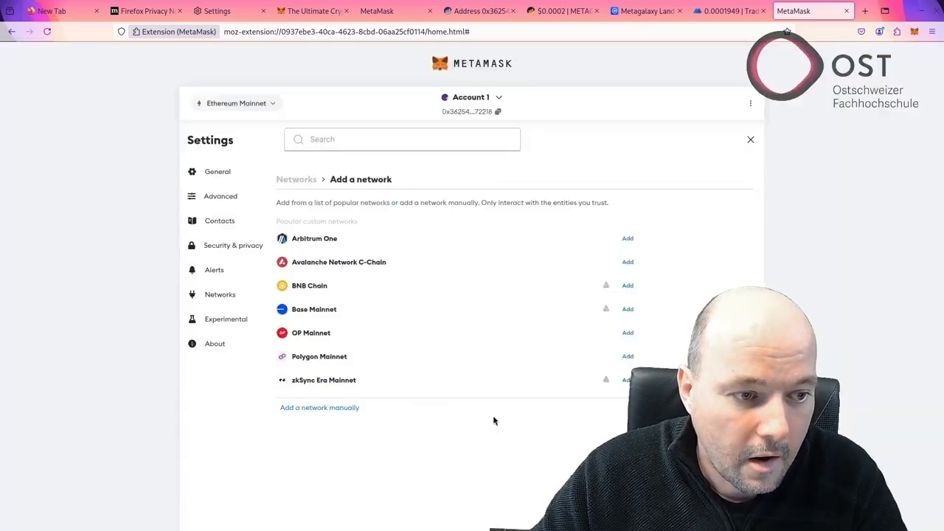
Step: Add BNB Chain from the popular networks list and acknowledge the notice
left_click(628, 285)
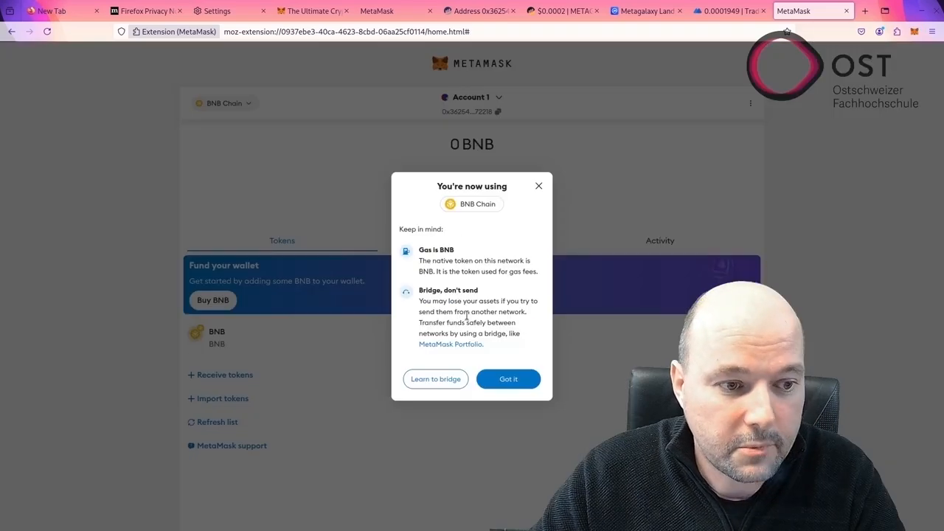
left_click(509, 378)
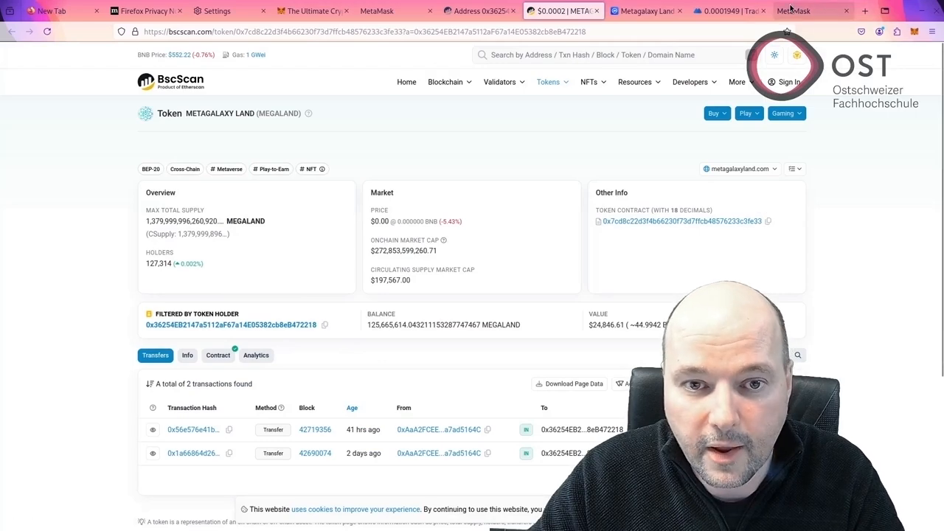
Step: Import MEGALAND as a custom token by its contract address into the wallet
left_click(794, 10)
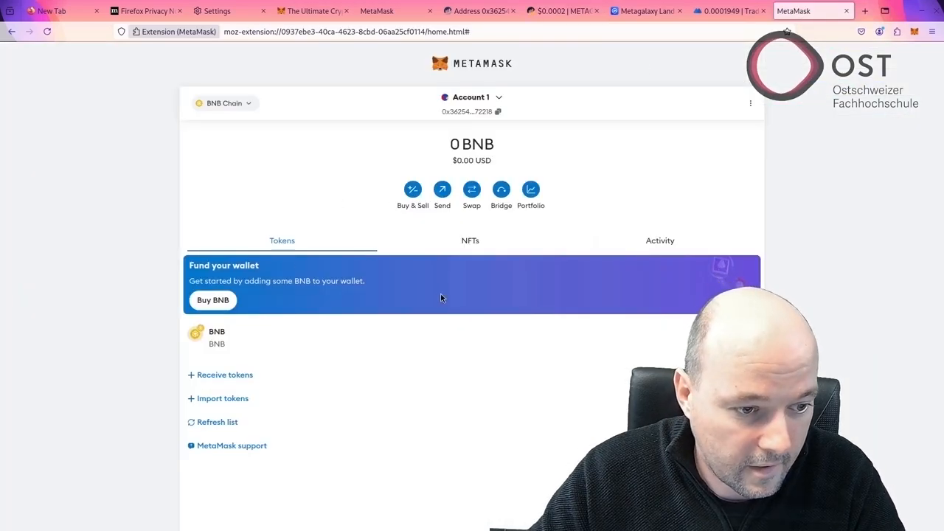
left_click(223, 399)
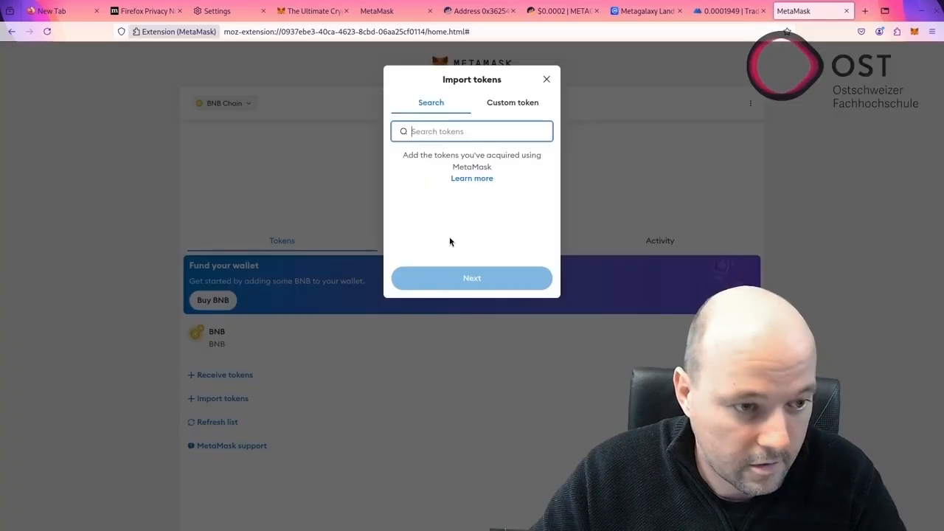
left_click(513, 102)
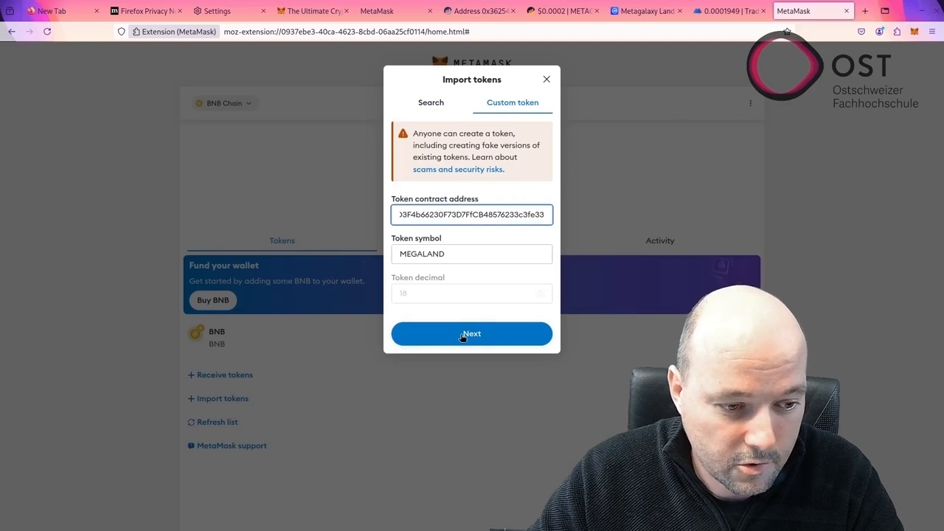
left_click(471, 333)
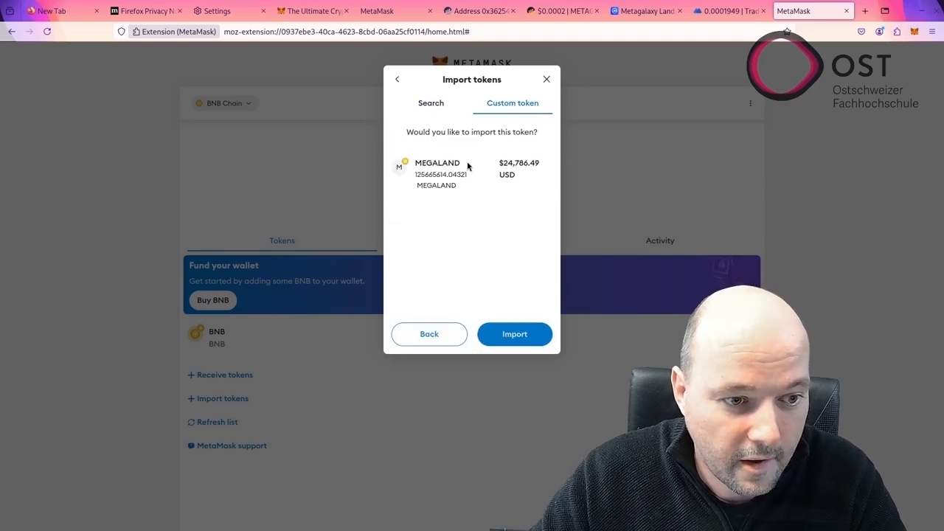
left_click(515, 334)
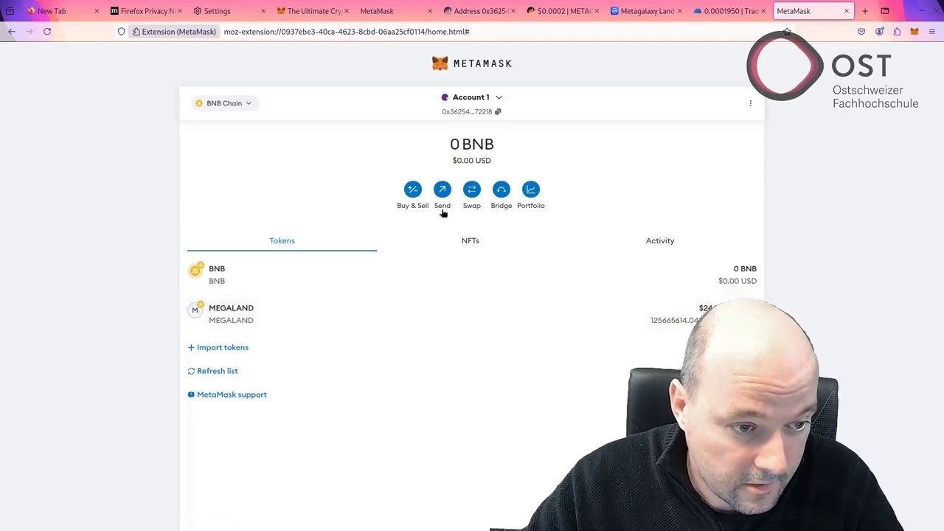
Step: Start a send to Account 1 with BNB, seeing the insufficient-funds-for-gas warning
left_click(442, 190)
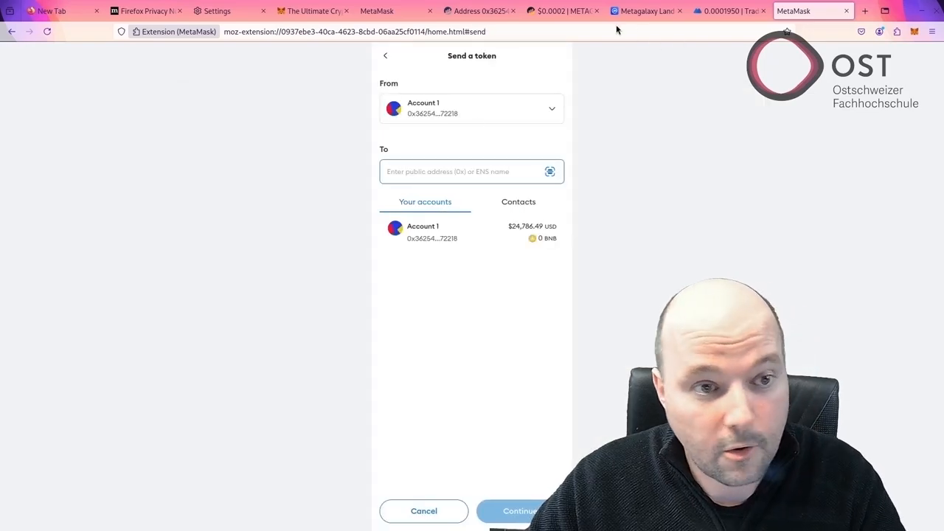
left_click(563, 10)
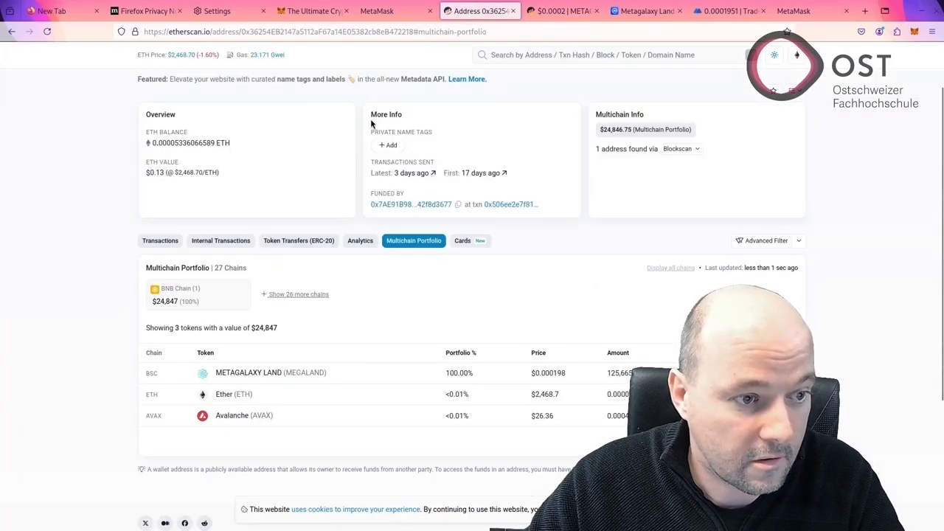
left_click(793, 10)
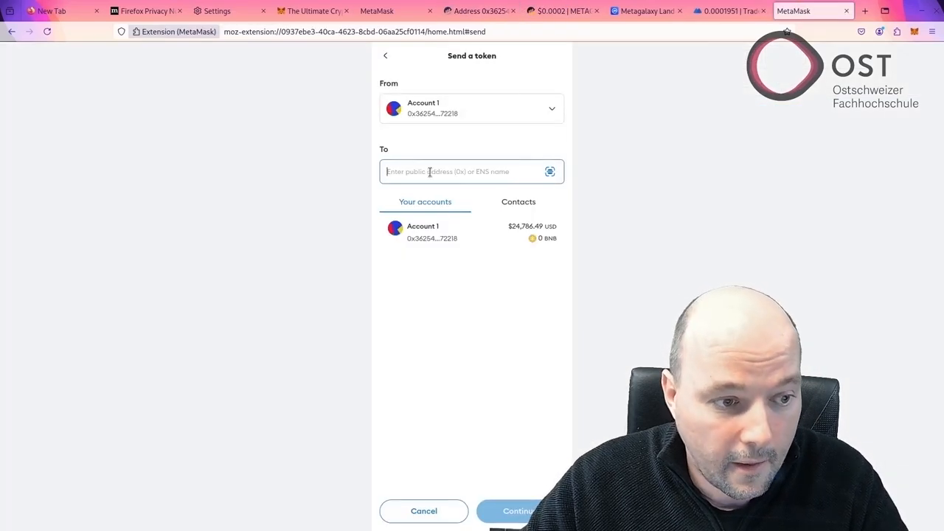
left_click(432, 232)
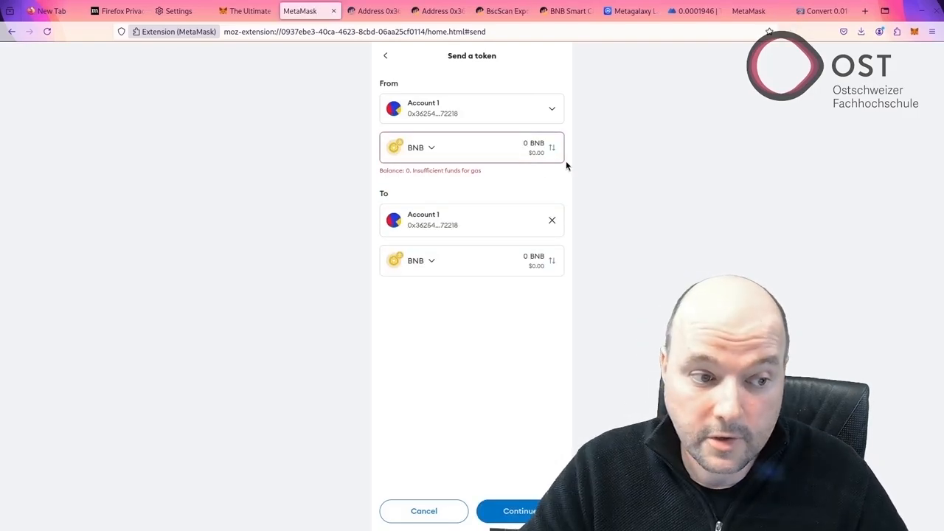
left_click(422, 260)
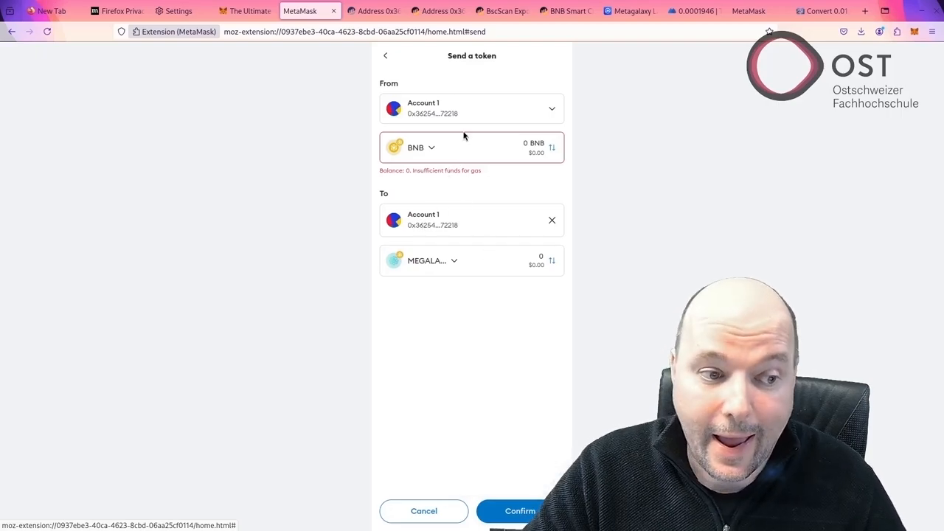
mouse_move(471, 155)
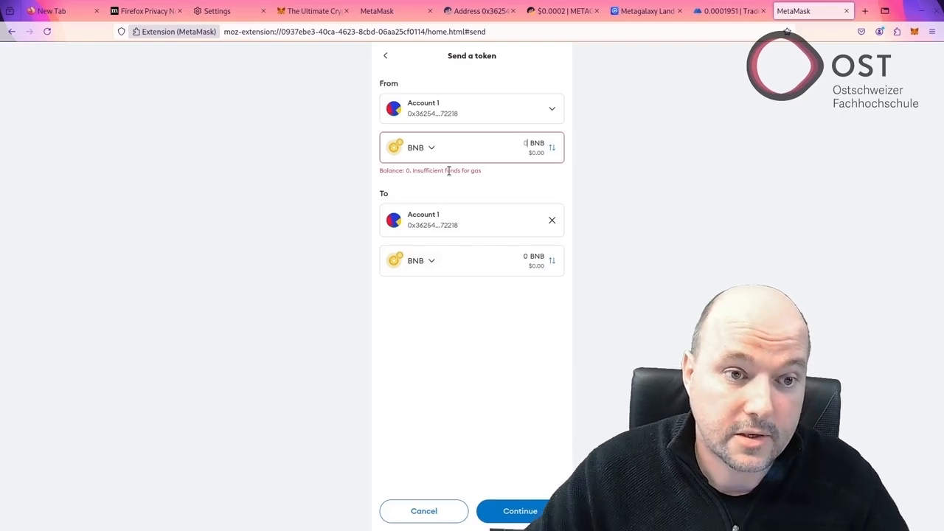
left_click(563, 10)
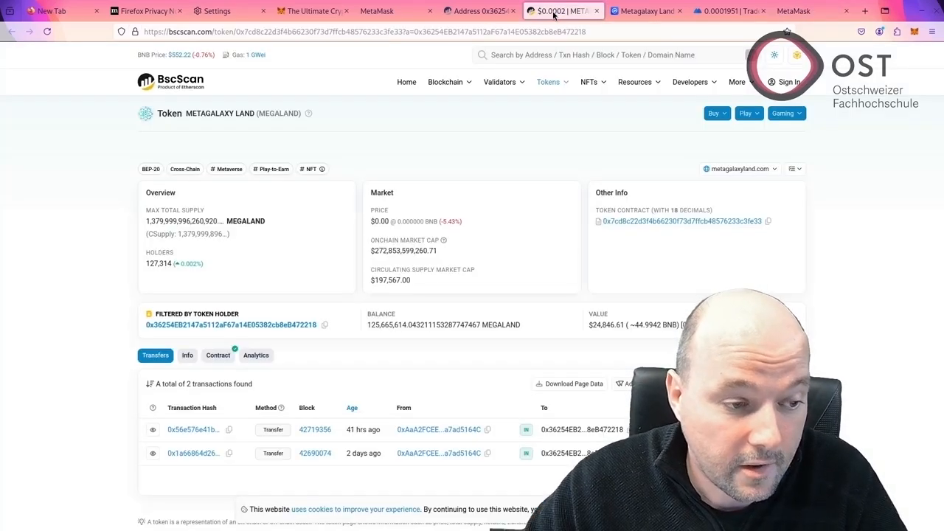
Step: Open MEGALAND's Contract tab and read through ENMT.sol, Context.sol and ERC20.sol
scroll("down", 3)
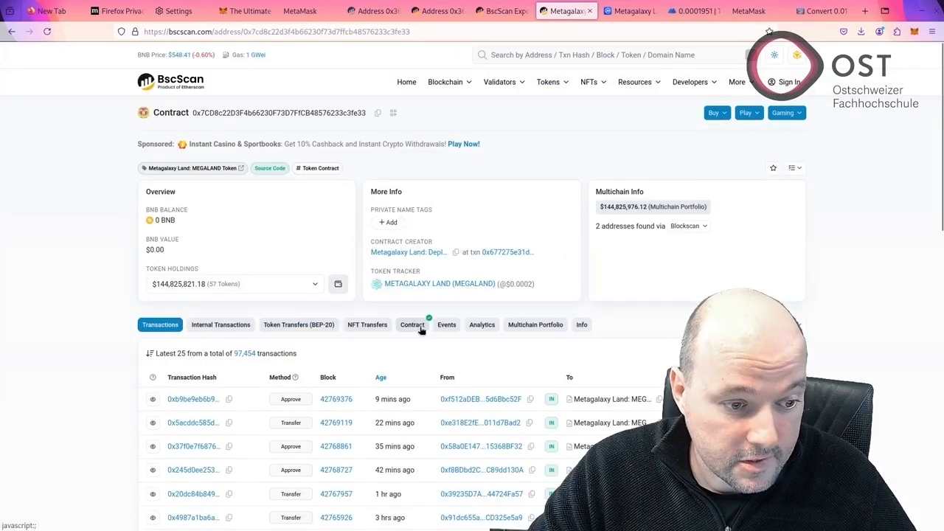
left_click(413, 325)
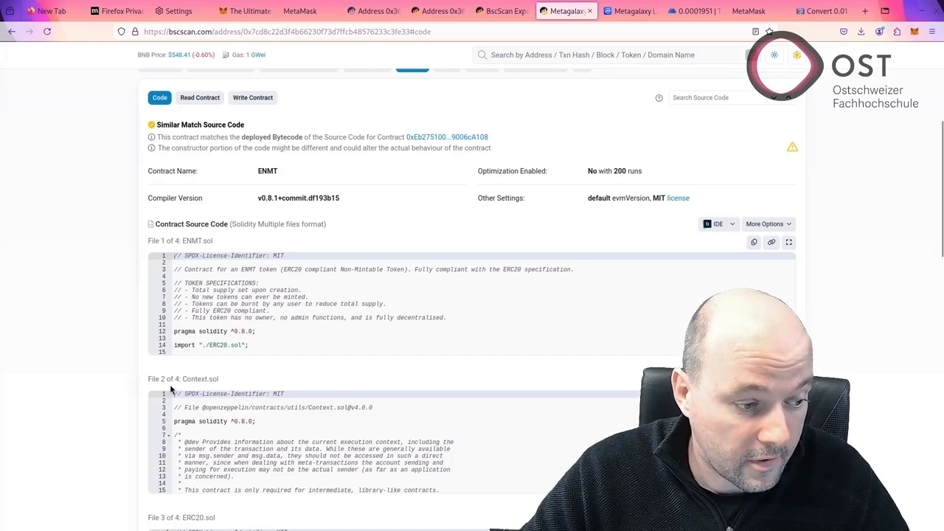
scroll("down", 3)
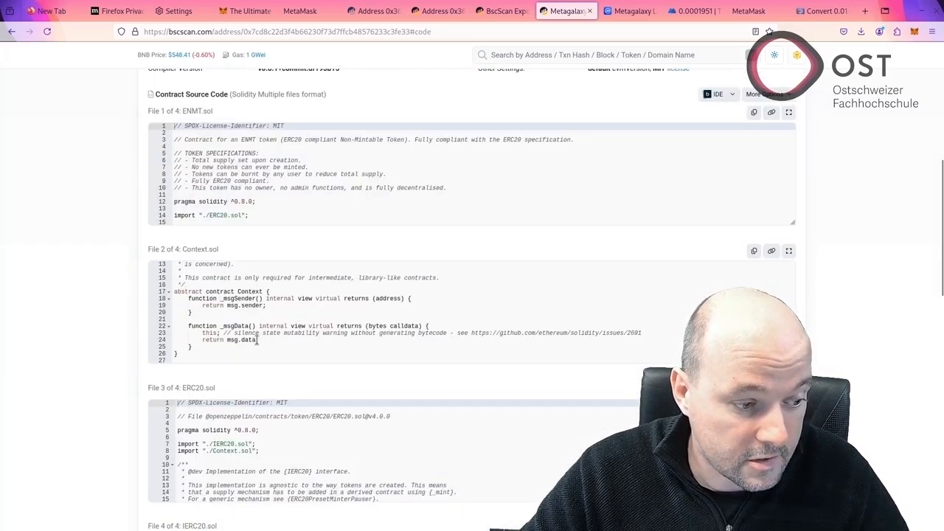
scroll("down", 3)
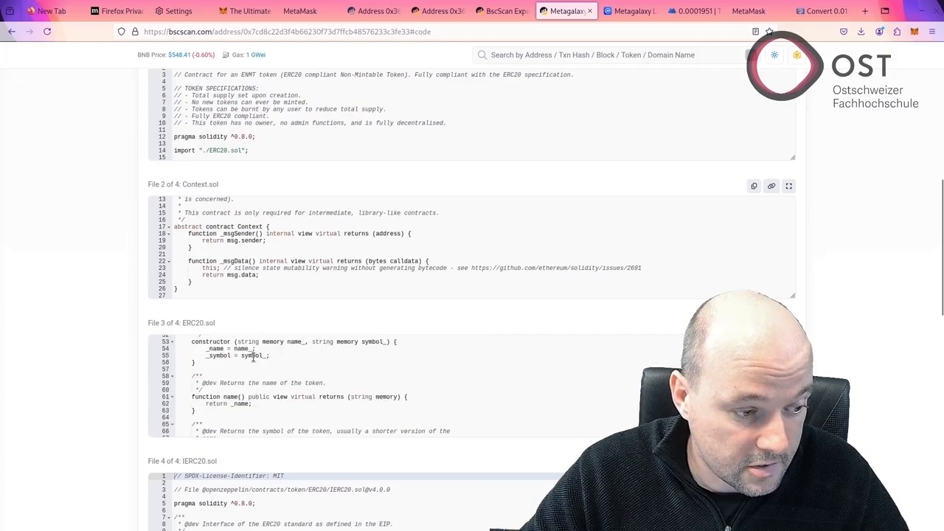
scroll("down", 3)
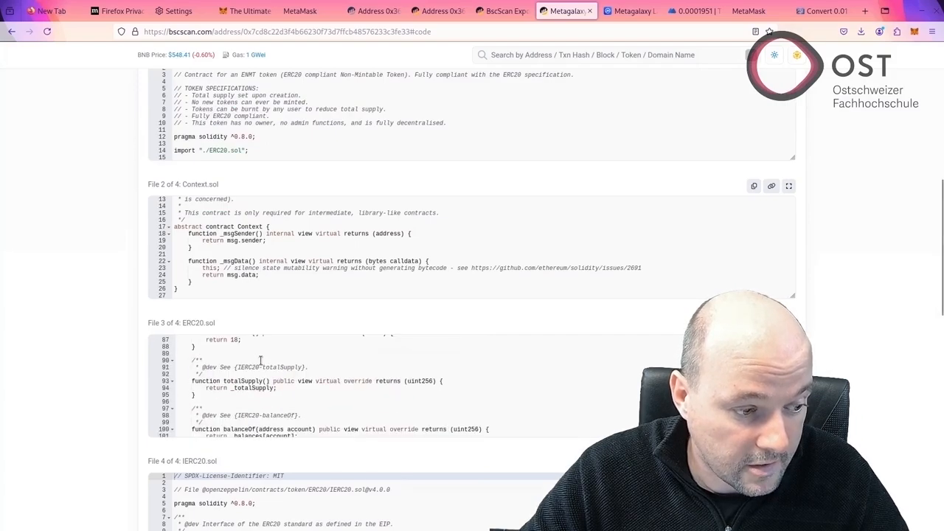
scroll("down", 3)
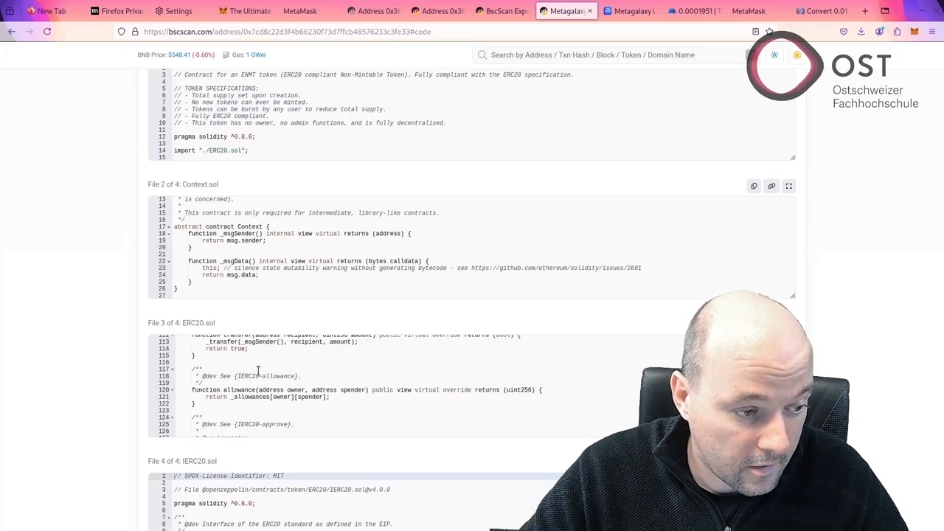
scroll("down", 3)
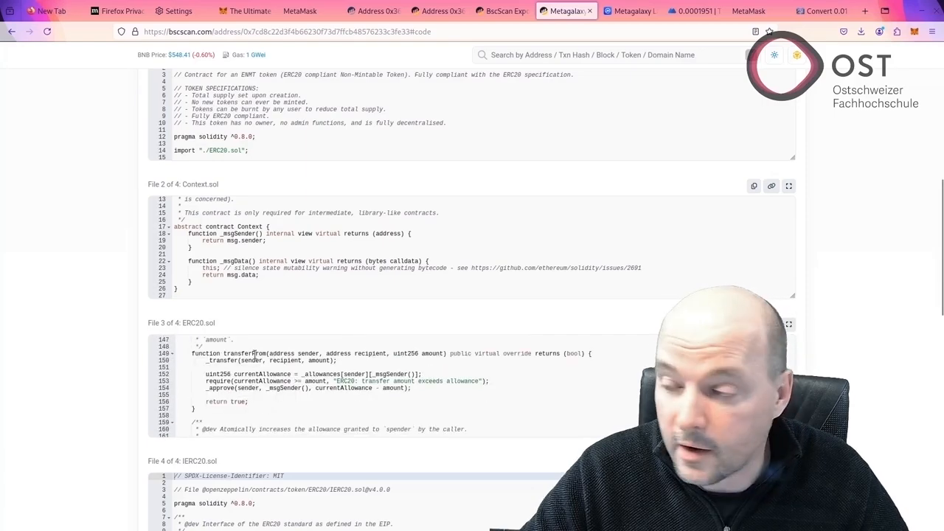
scroll("down", 3)
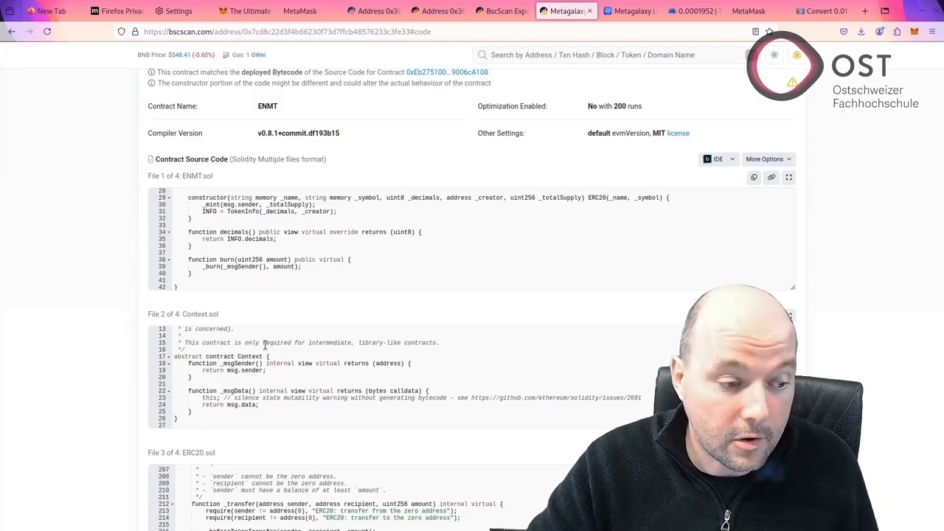
scroll("down", 3)
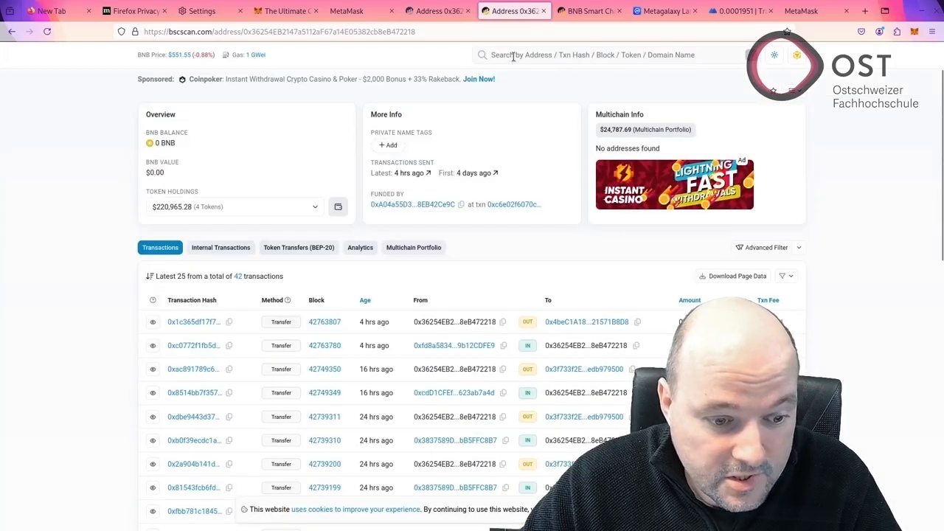
Step: Scroll through the wallet's 42 transactions and fees, then open the CSV export
scroll("down", 3)
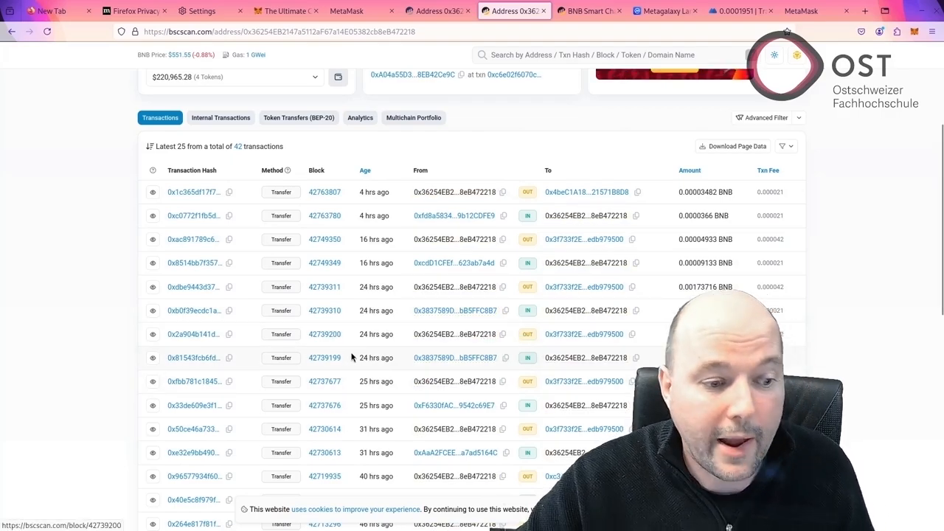
mouse_move(376, 349)
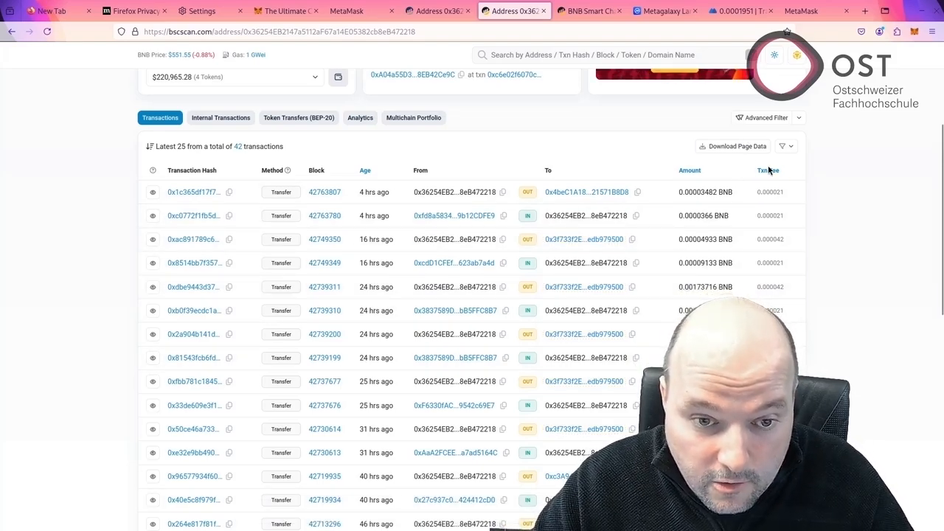
scroll("down", 3)
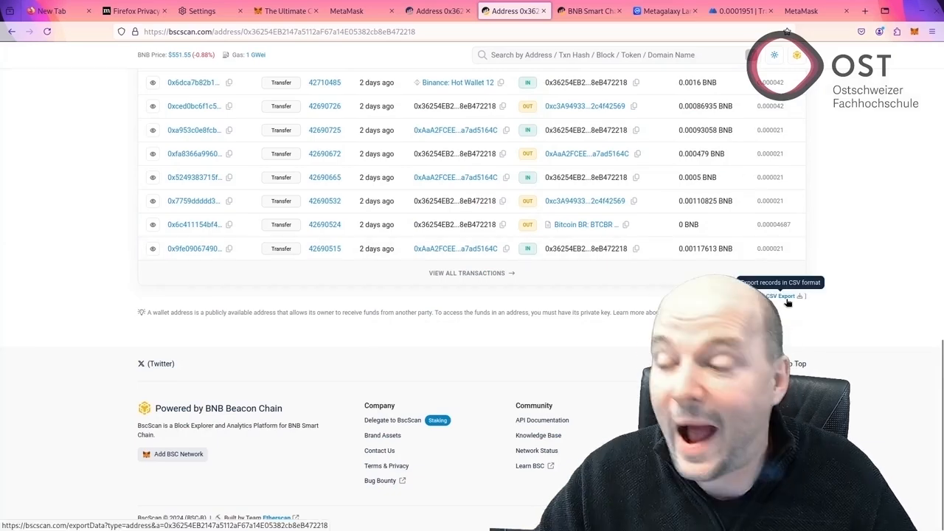
left_click(780, 296)
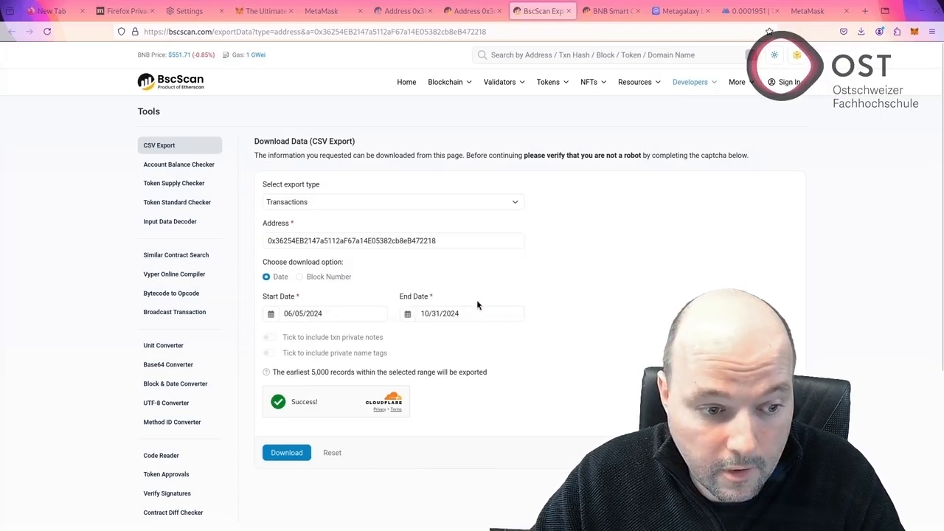
mouse_move(678, 165)
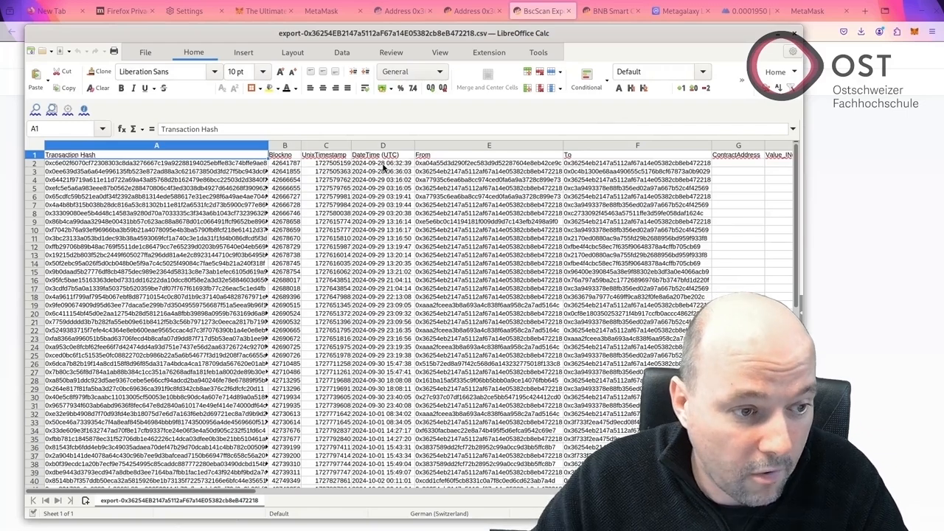
Step: Select the incoming and outgoing BNB values in the exported transaction CSV
left_click(382, 162)
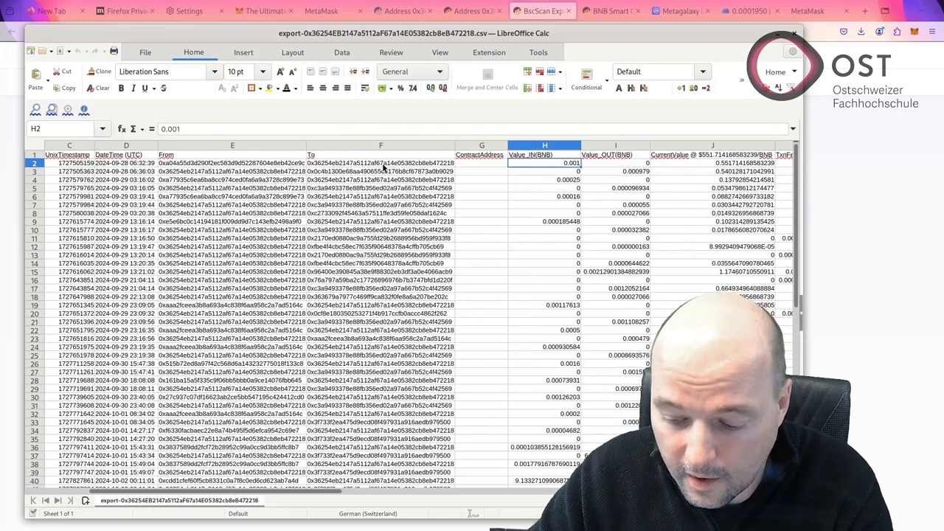
left_click_drag(545, 163, 545, 212)
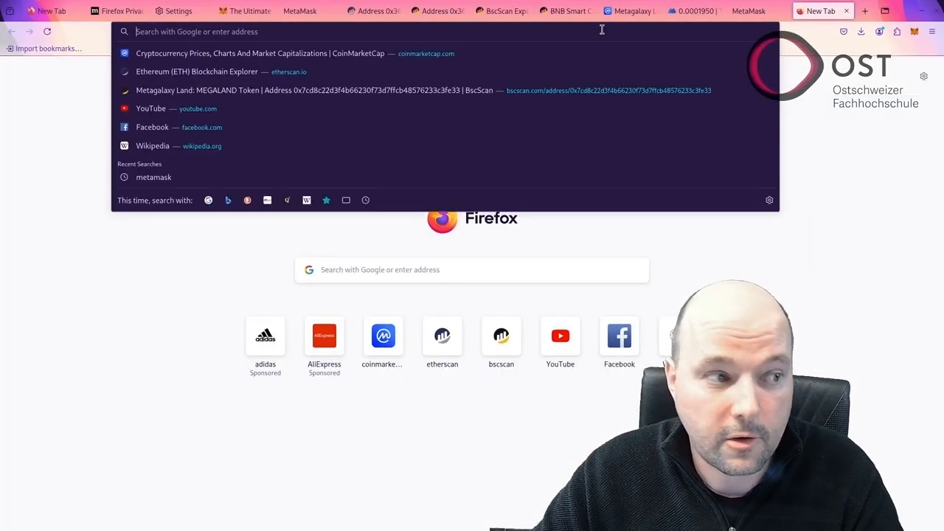
Step: Search Google for '0.01 bnb' to USD and open the CoinCodex converter result
type("0.")
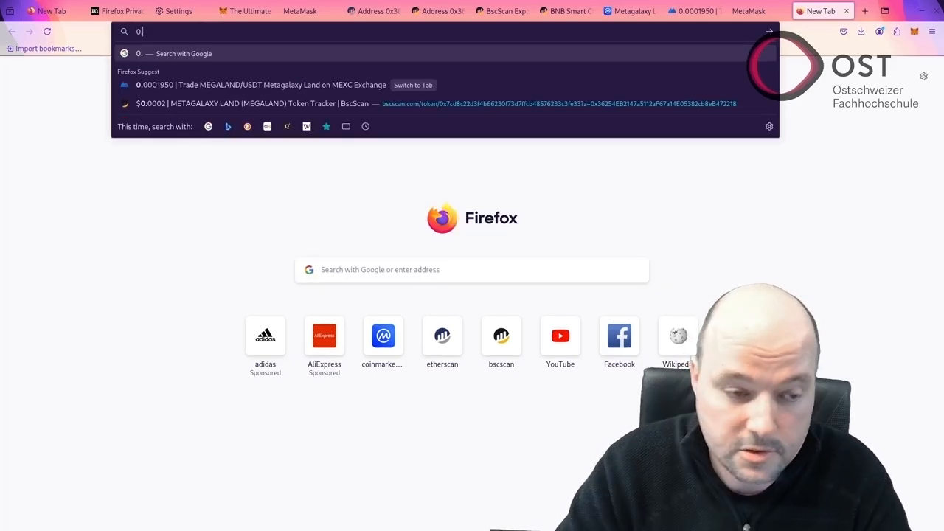
type(".01 bnb")
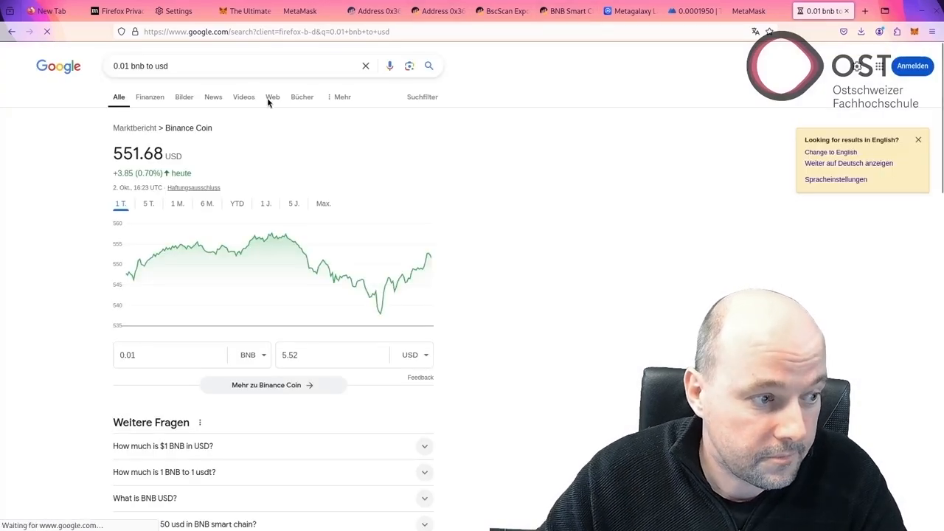
scroll("down", 3)
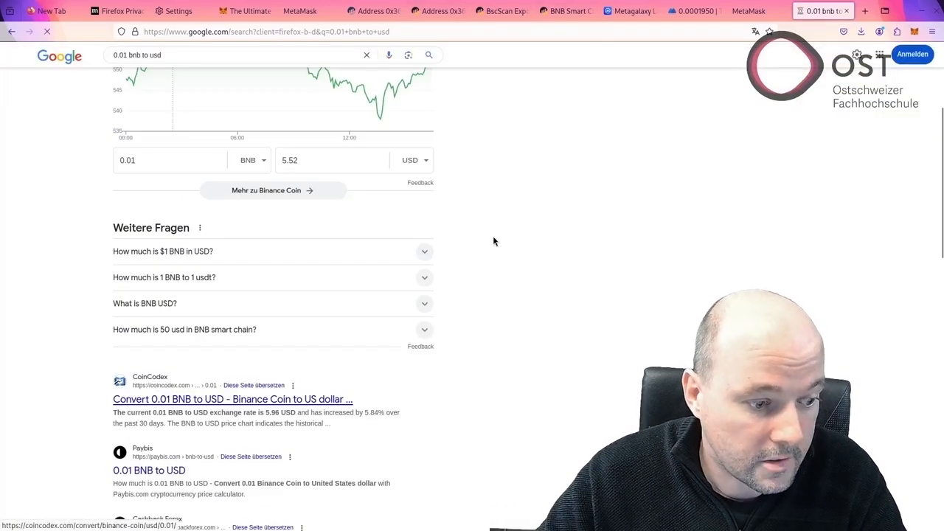
left_click(232, 399)
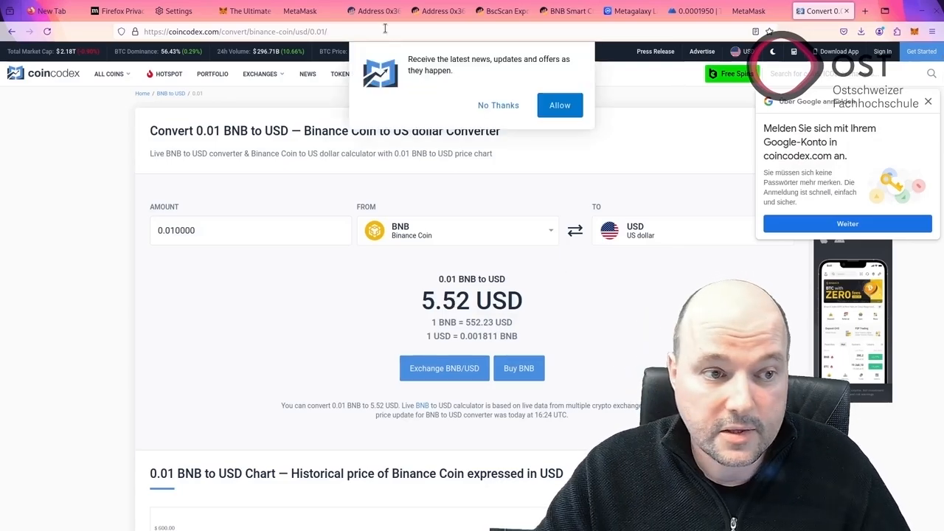
Step: Dismiss the CoinCodex newsletter signup prompt to reveal 0.01 BNB = 5.52 USD
left_click(559, 105)
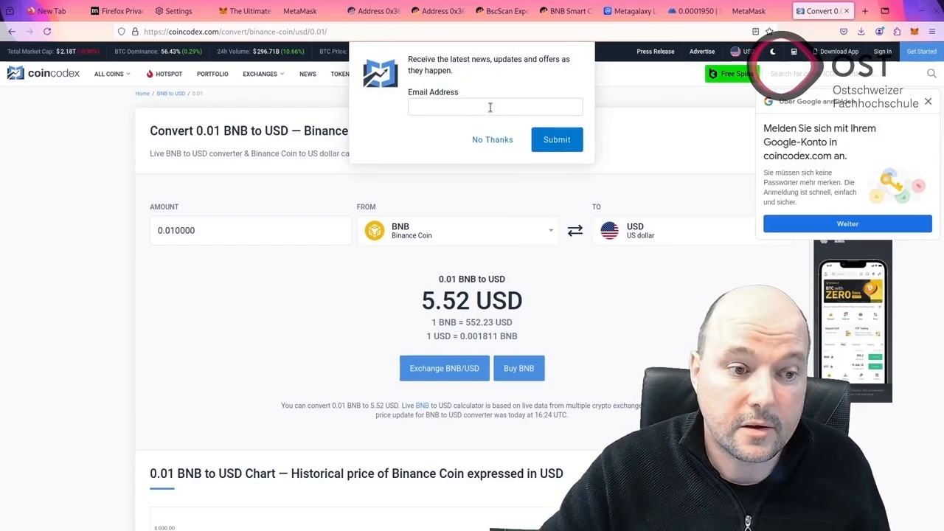
left_click(492, 140)
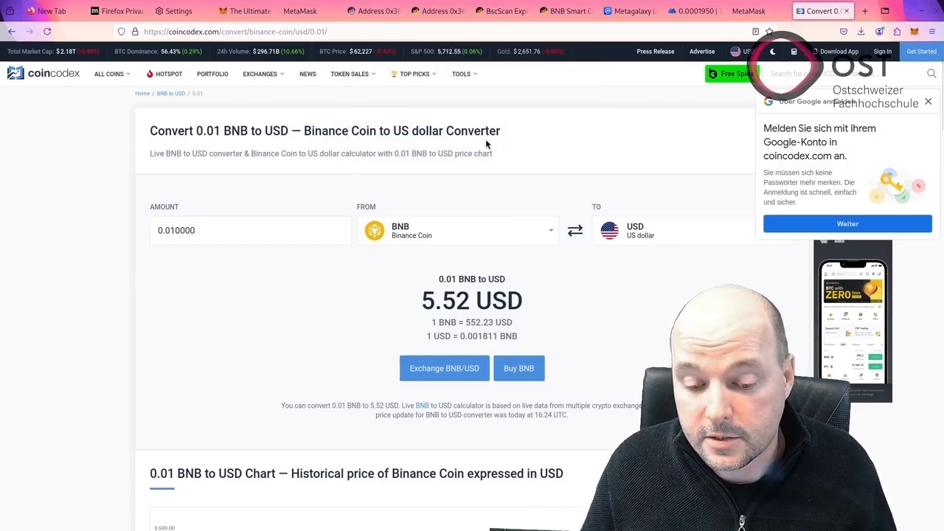